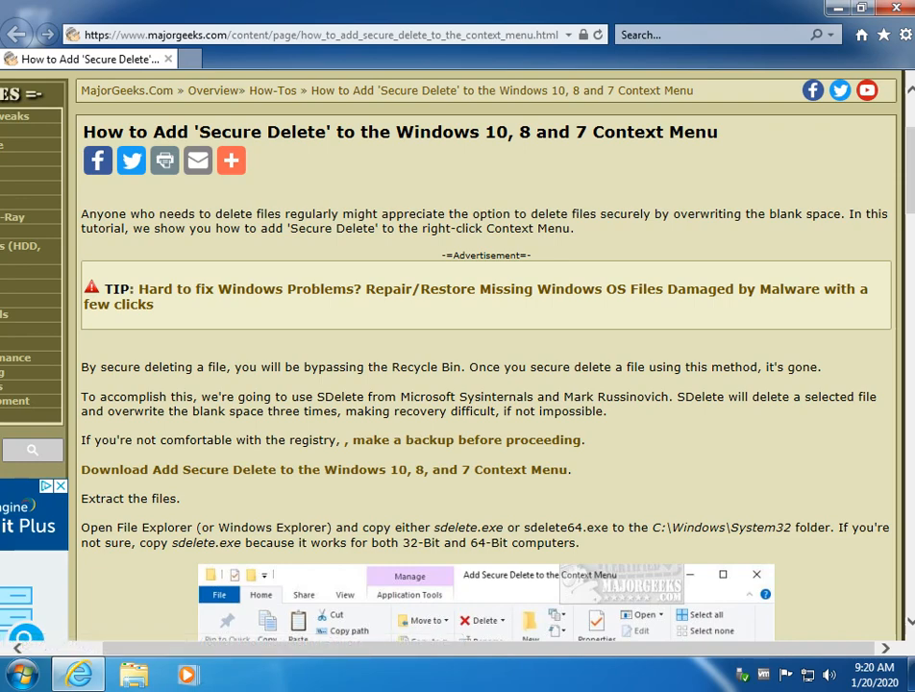
Extract the Secure Delete zip to a Desktop folder, showing the five extracted files.
scroll(down, 3)
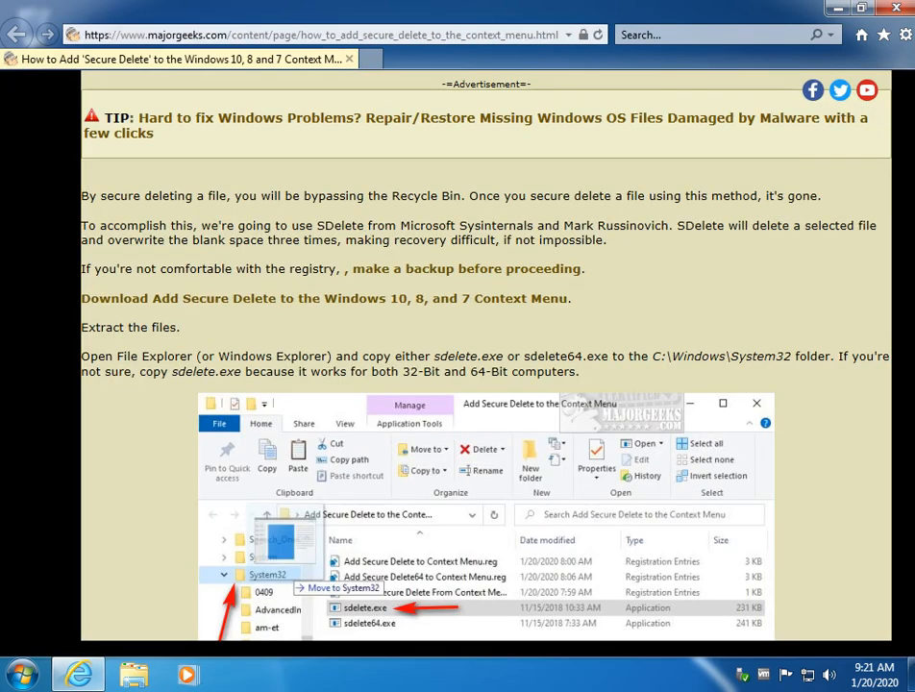
scroll(down, 3)
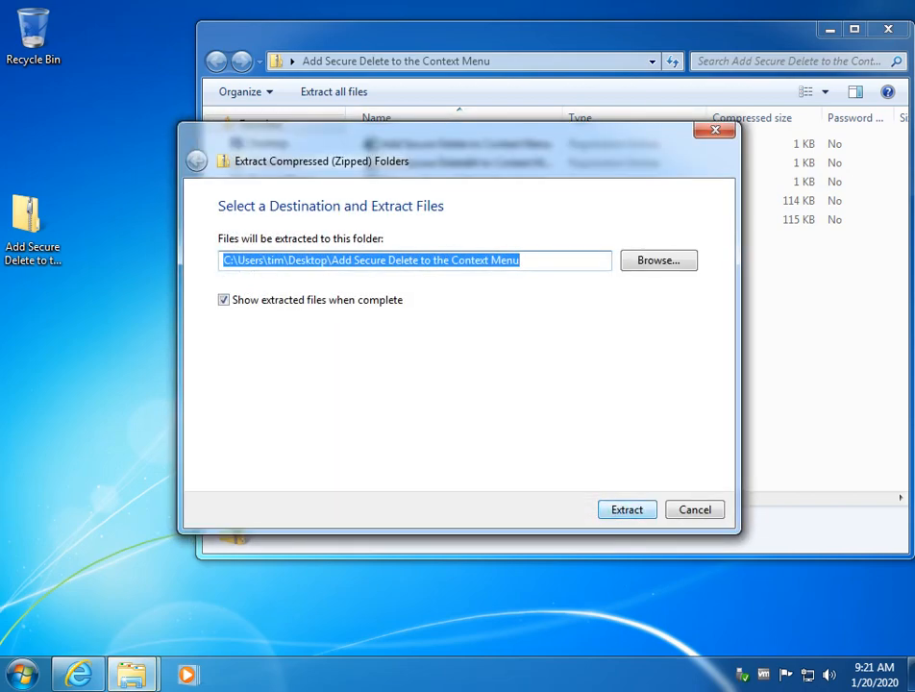
click(626, 509)
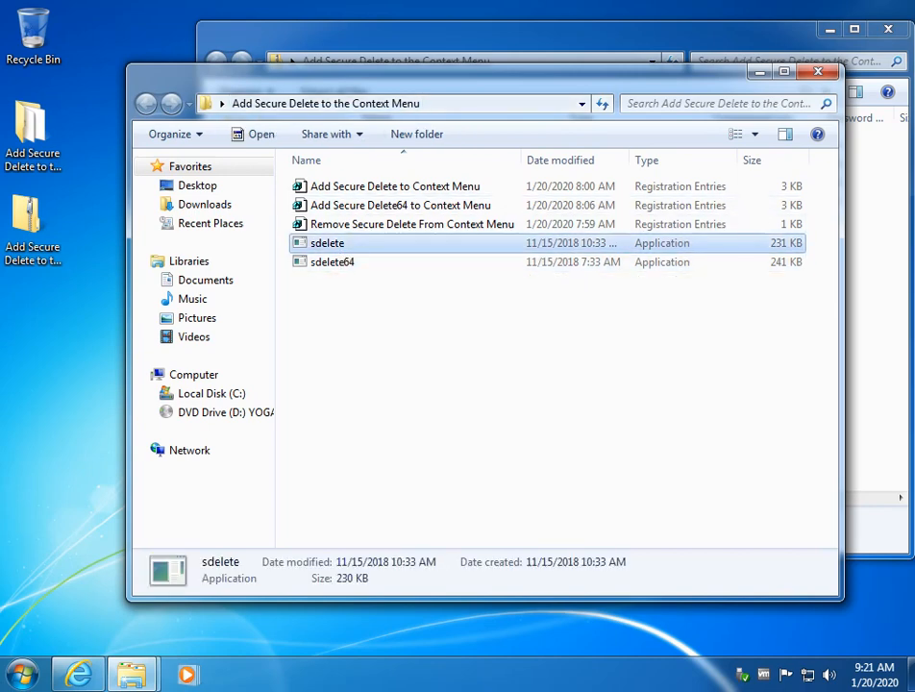
Expand Local Disk (C:) > Windows and move sdelete into System32.
click(394, 186)
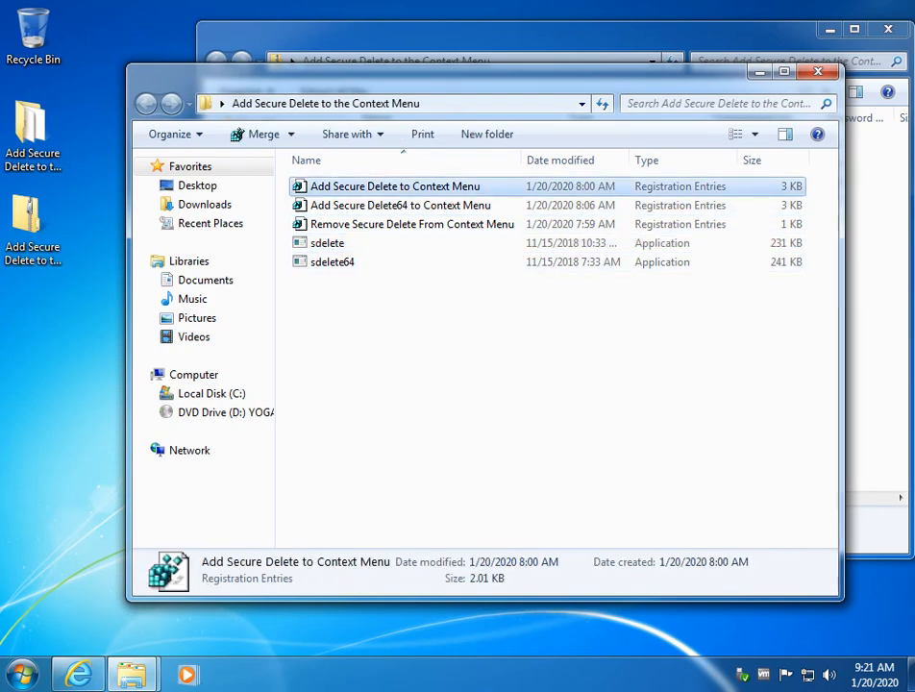
click(327, 242)
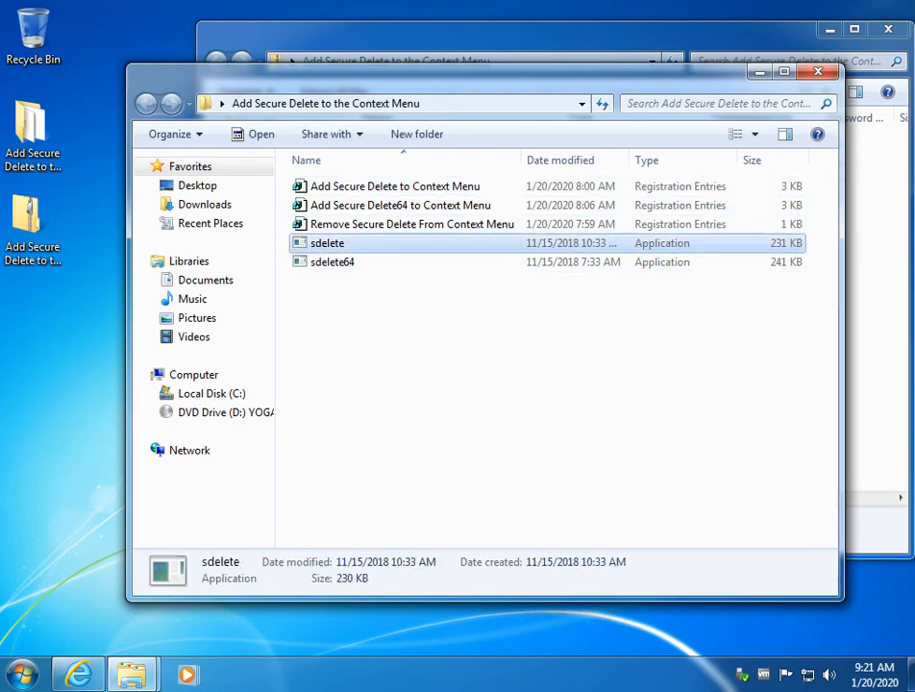
click(333, 262)
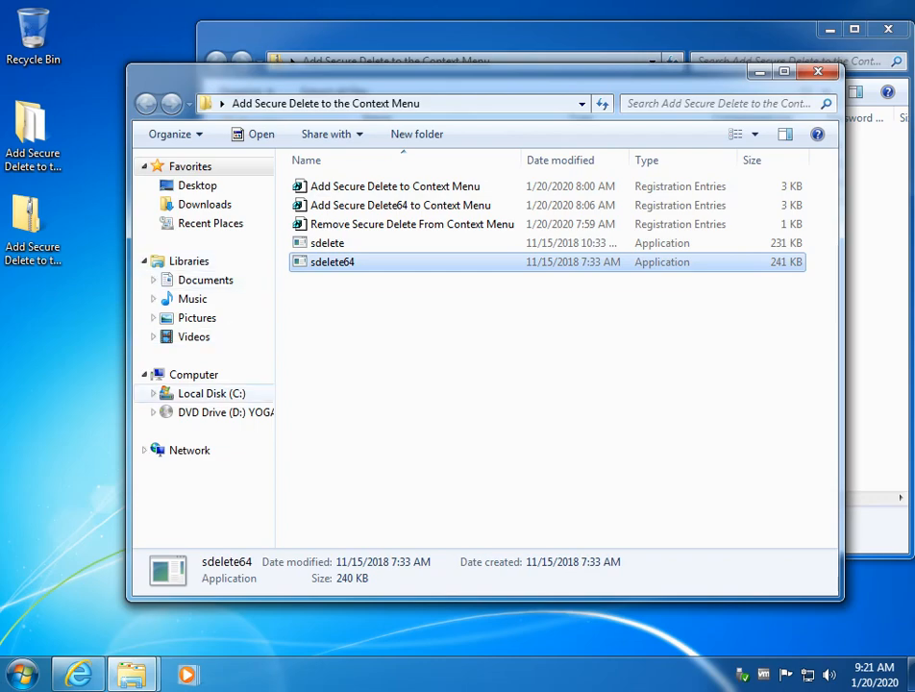
click(154, 393)
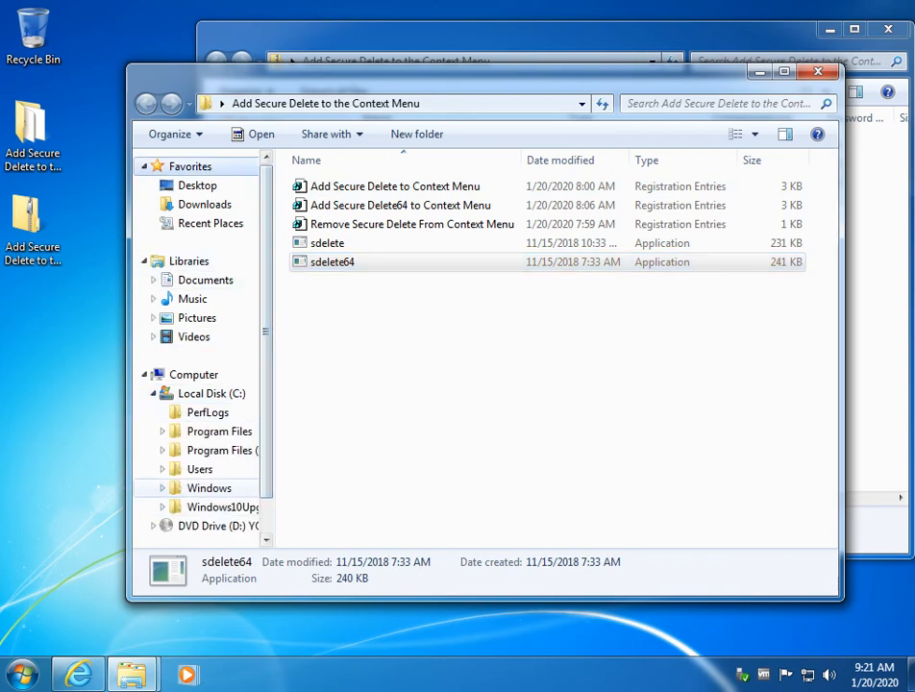
click(162, 488)
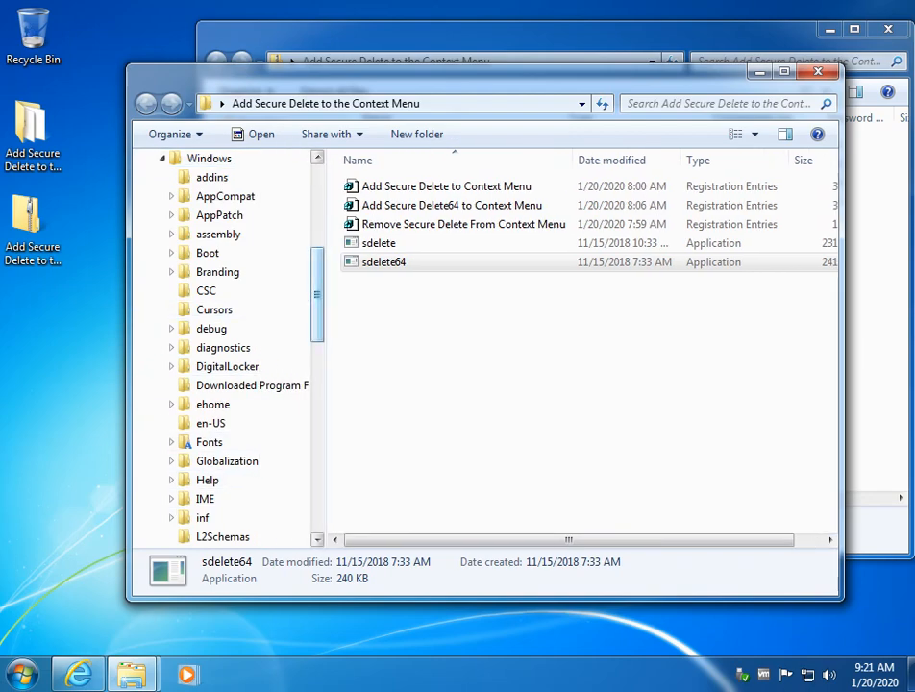
scroll(down, 3)
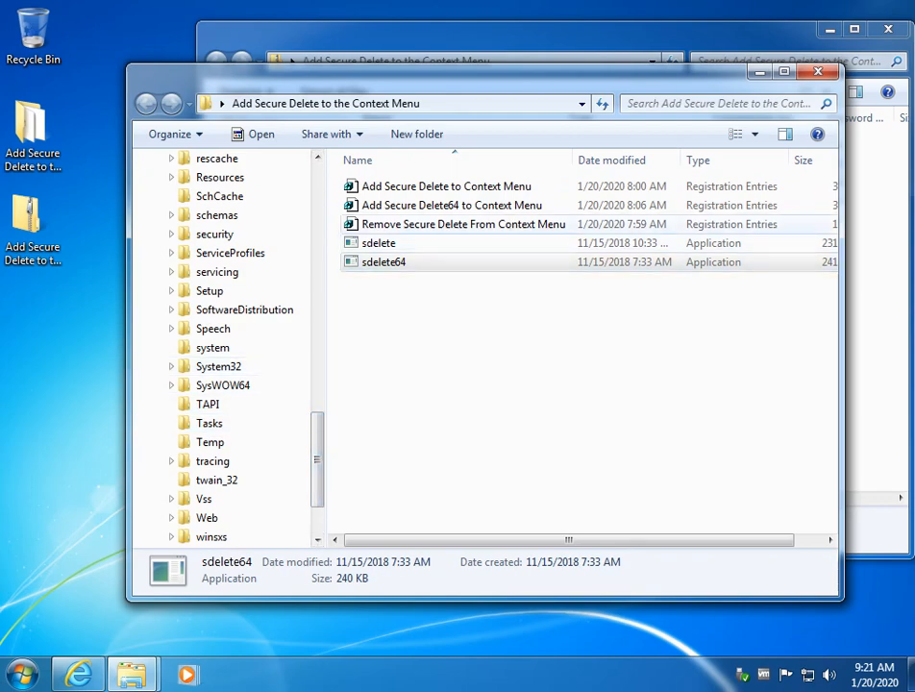
click(379, 242)
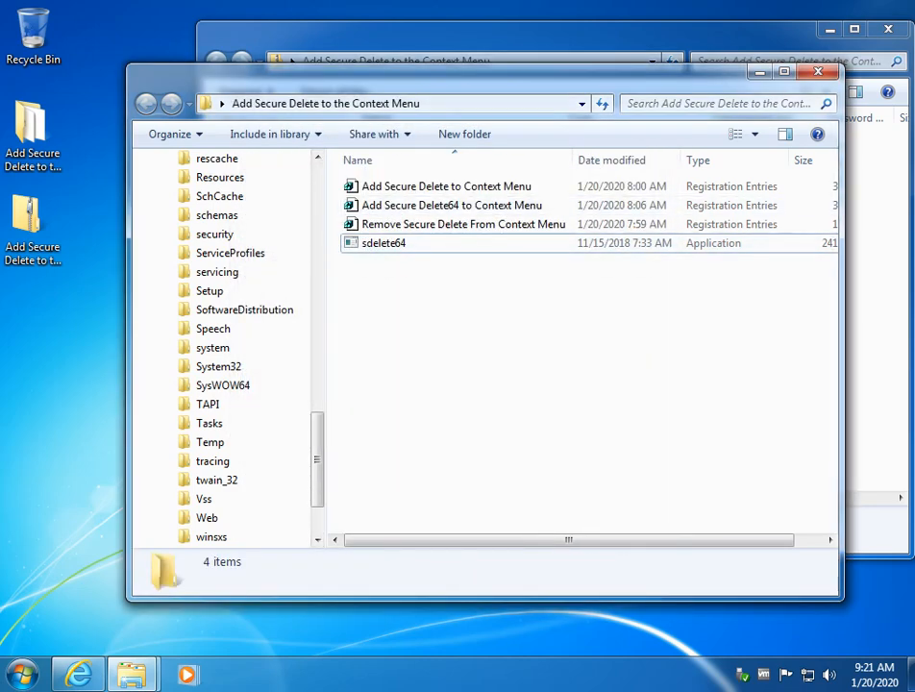
Merge Add Secure Delete to Context Menu.reg, accepting the UAC, warning and success prompts.
click(446, 186)
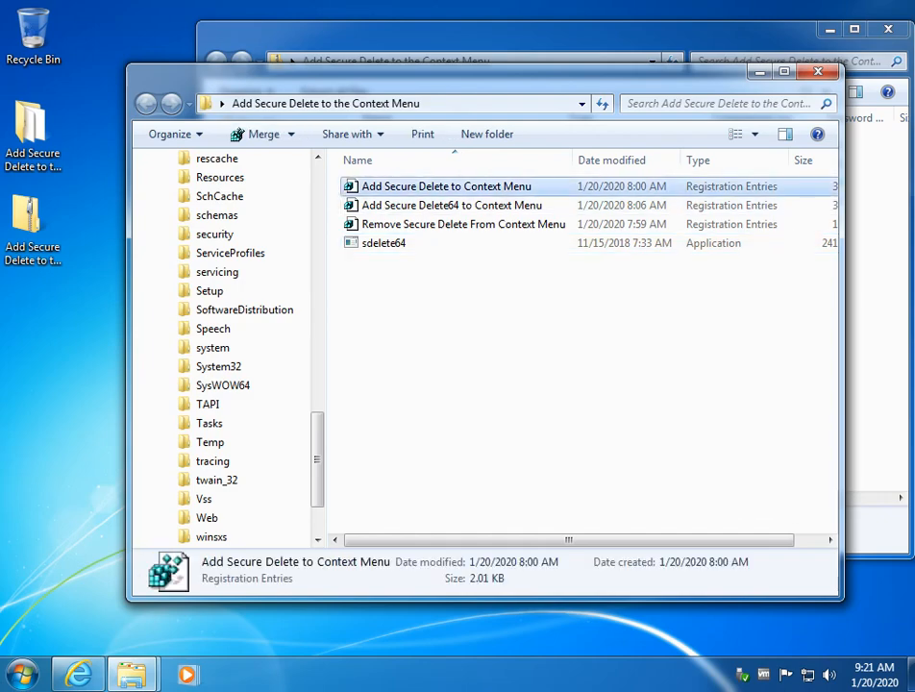
double_click(446, 185)
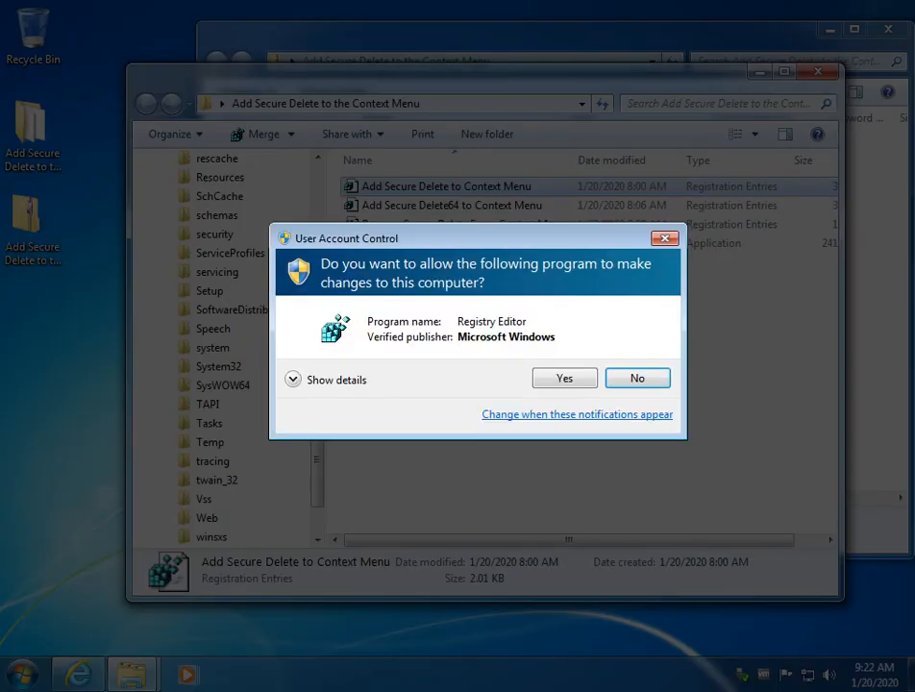
click(563, 378)
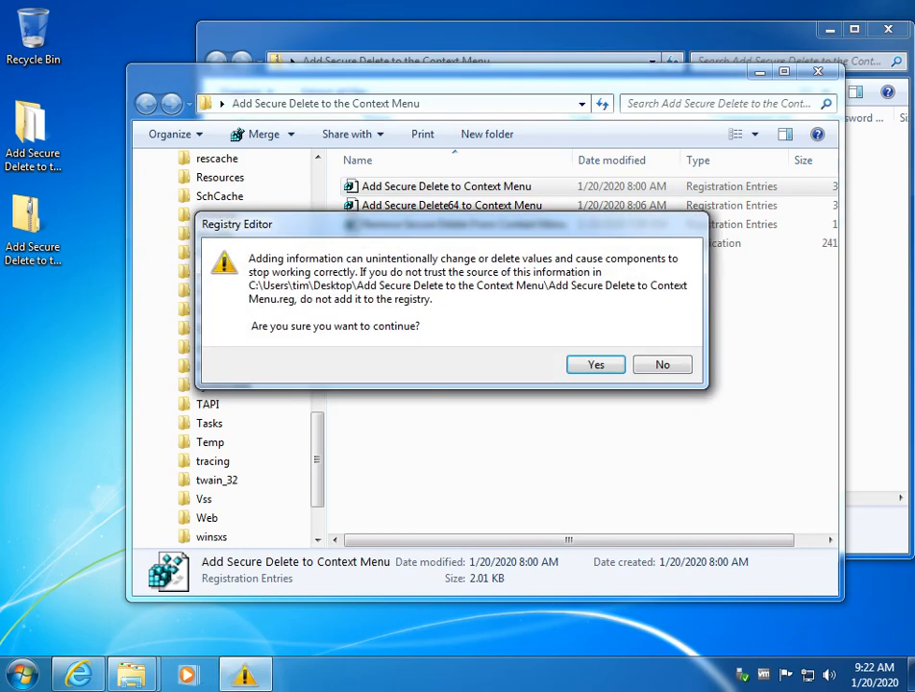
click(595, 365)
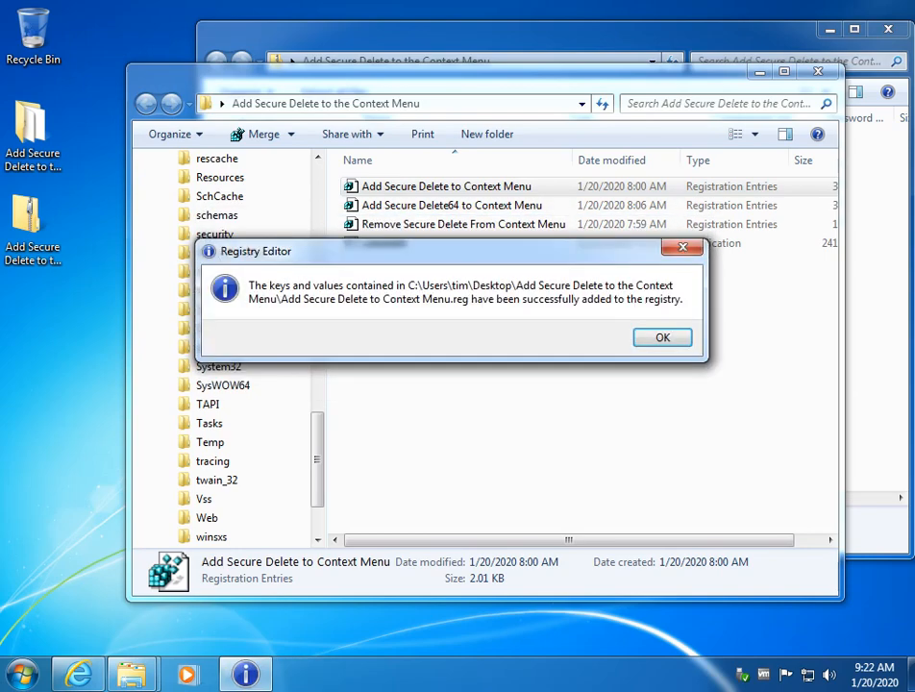
click(662, 337)
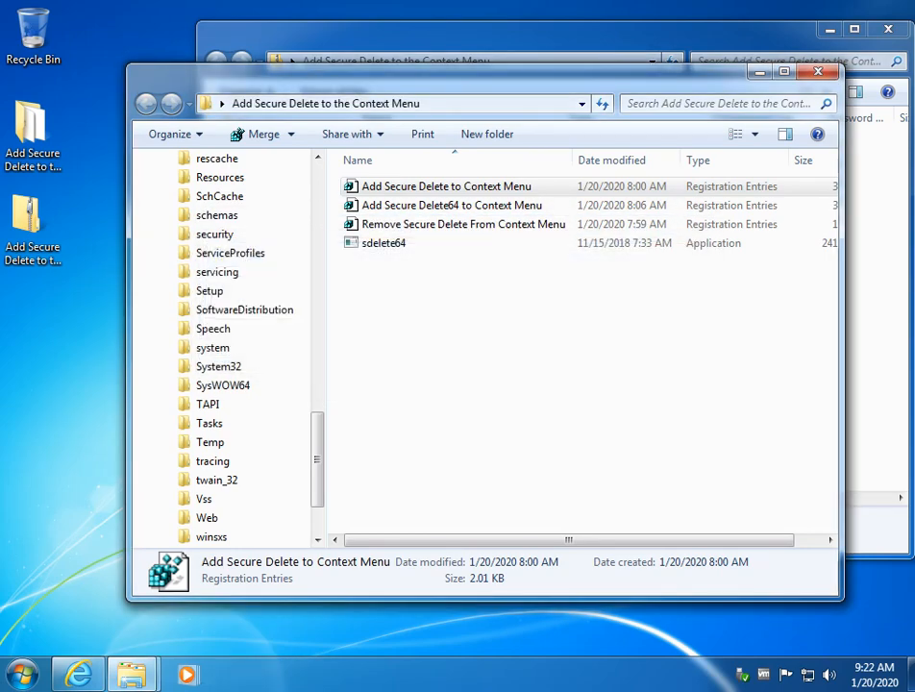
mouse_move(452, 204)
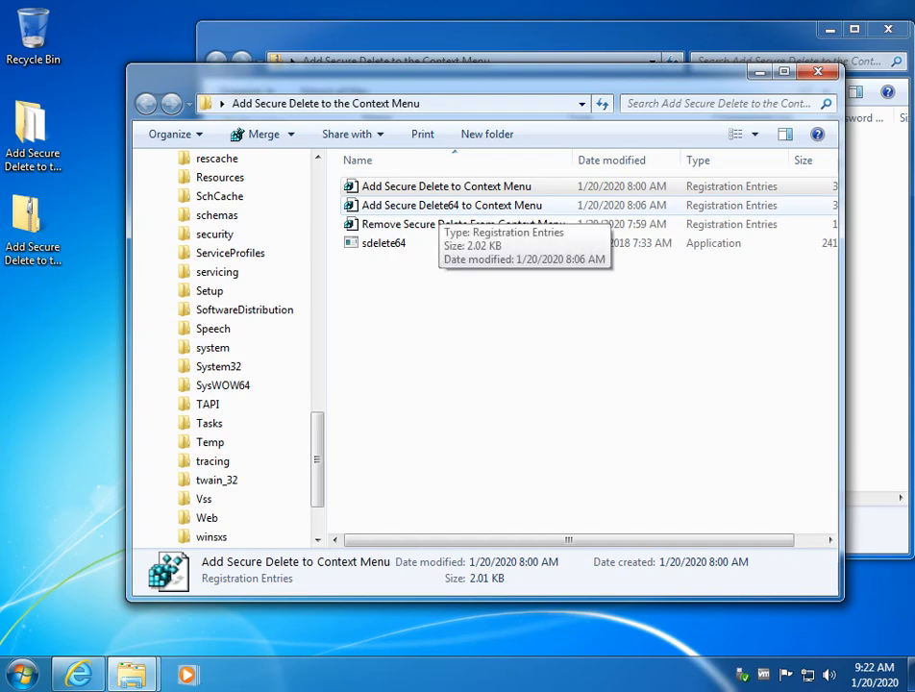
Compare the zip's files with the extracted folder, then bring the extracted window forward.
right_click(452, 205)
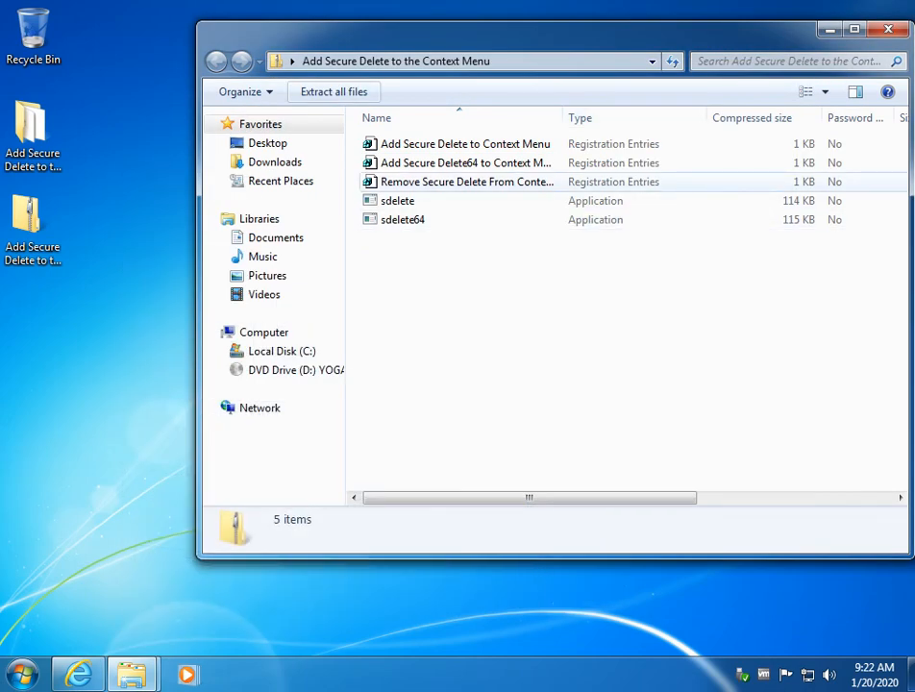
click(460, 181)
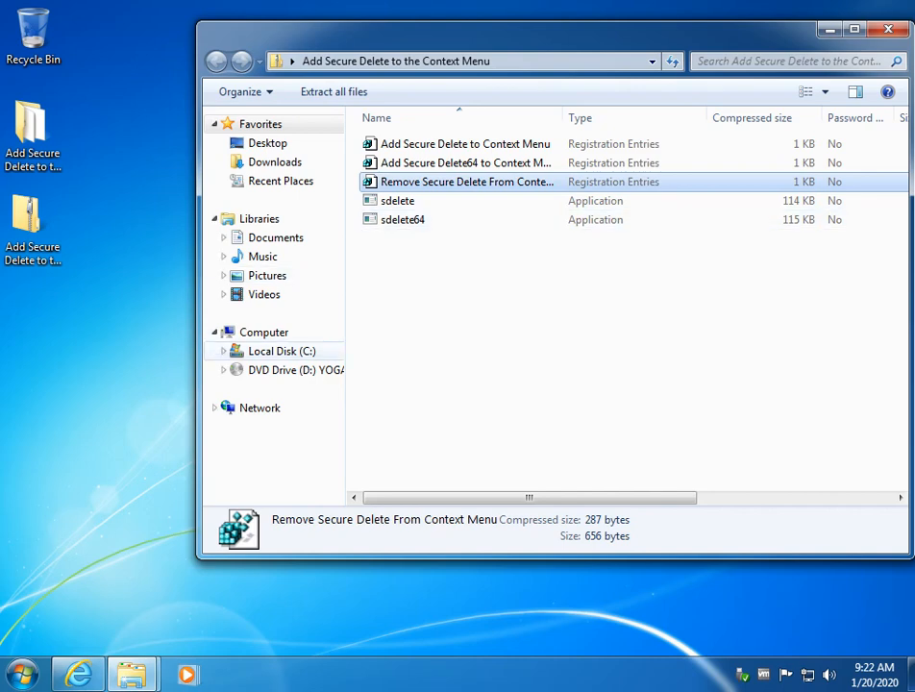
click(397, 200)
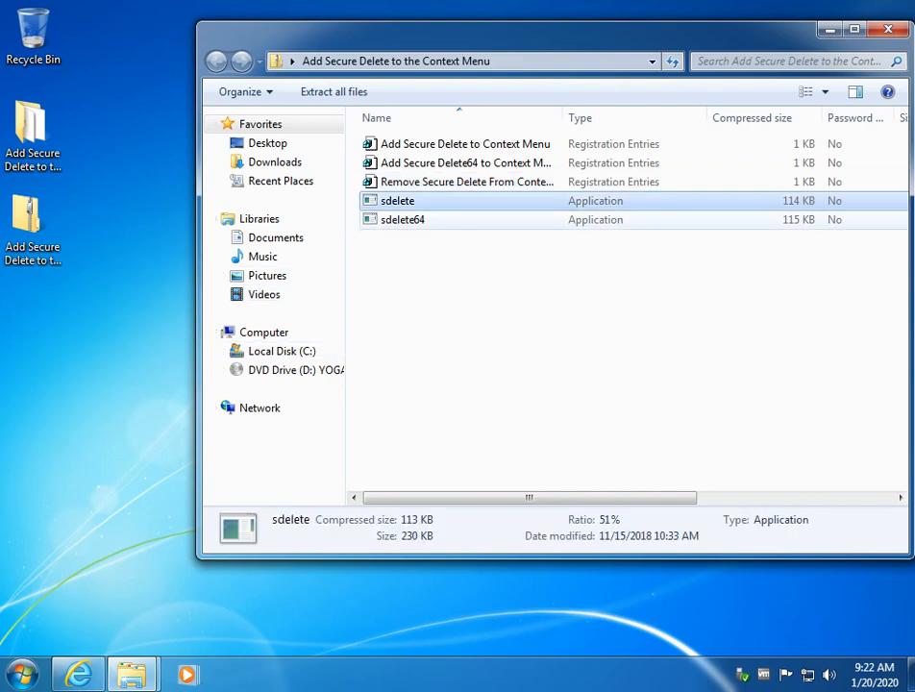
click(403, 220)
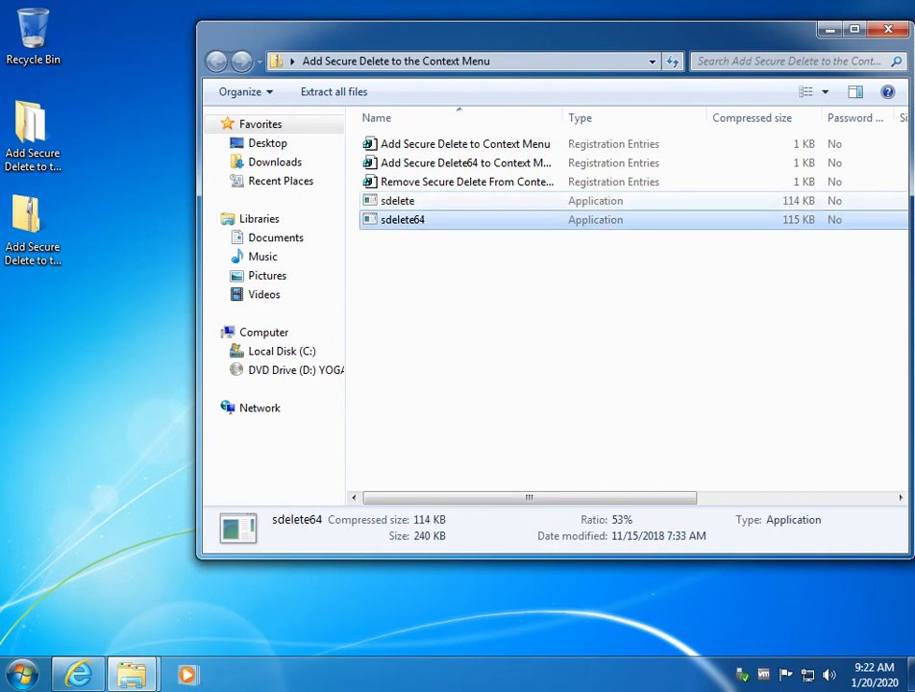
click(397, 200)
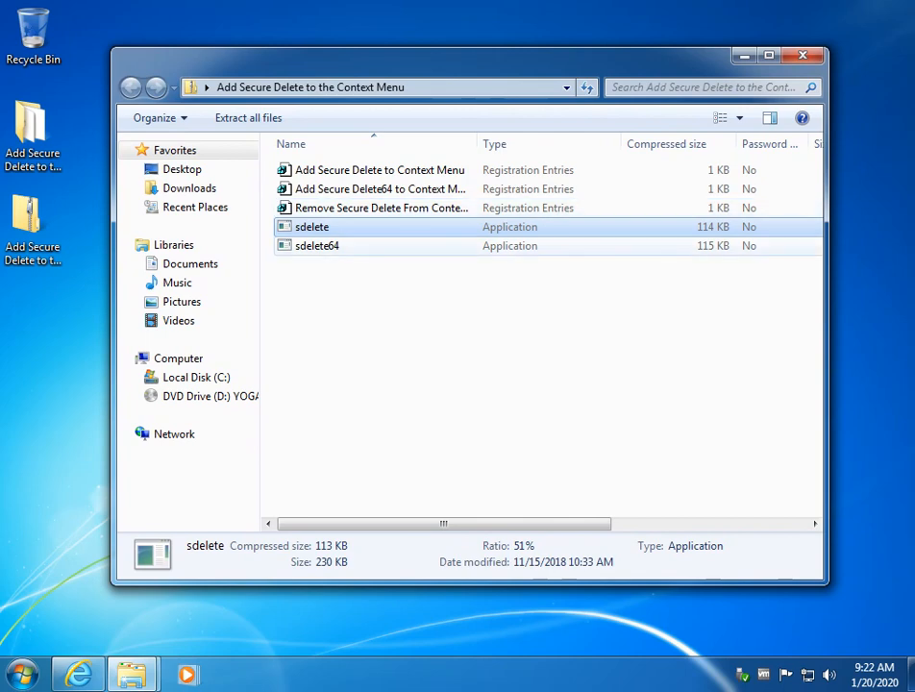
right_click(317, 245)
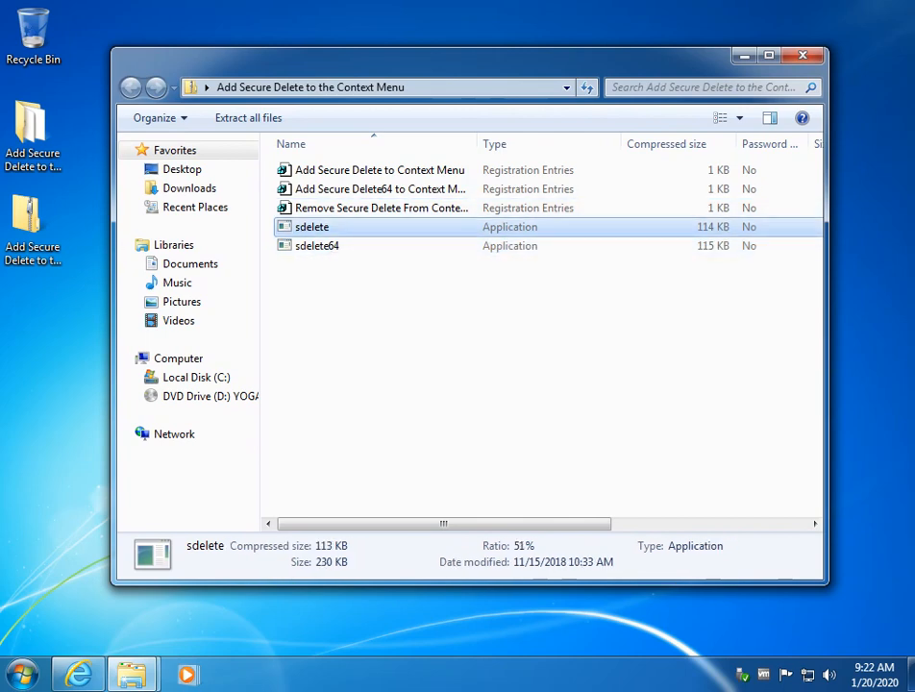
click(803, 54)
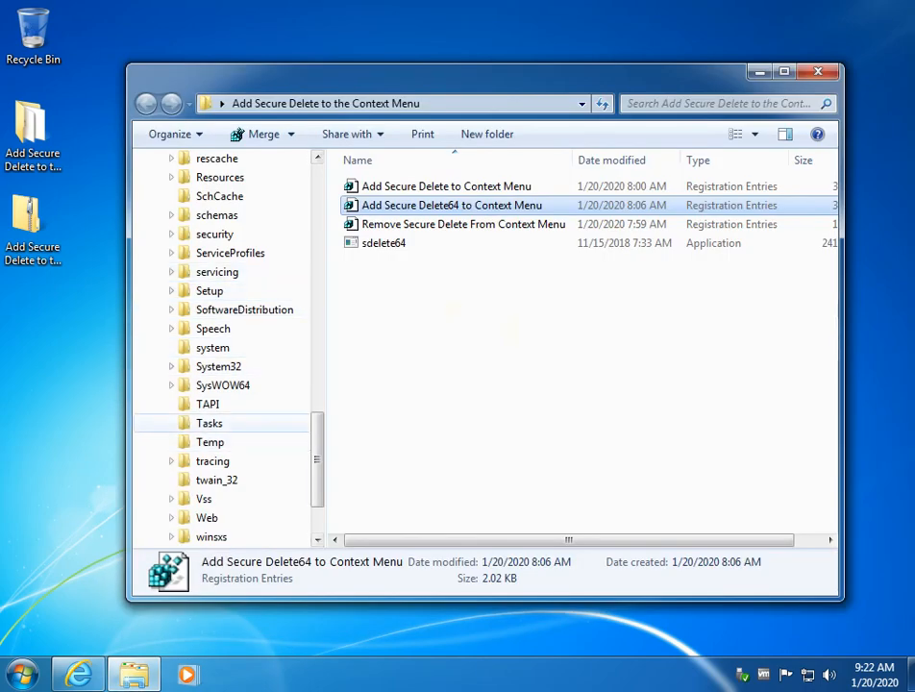
scroll(up, 3)
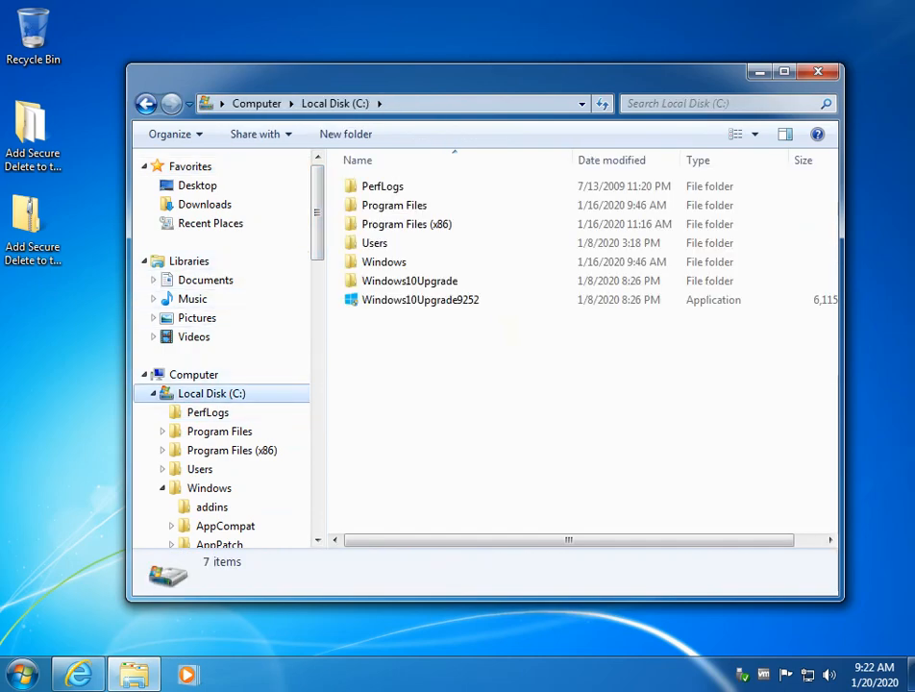
Return to the extracted folder and Secure Delete sdelete64 from its context menu.
click(204, 204)
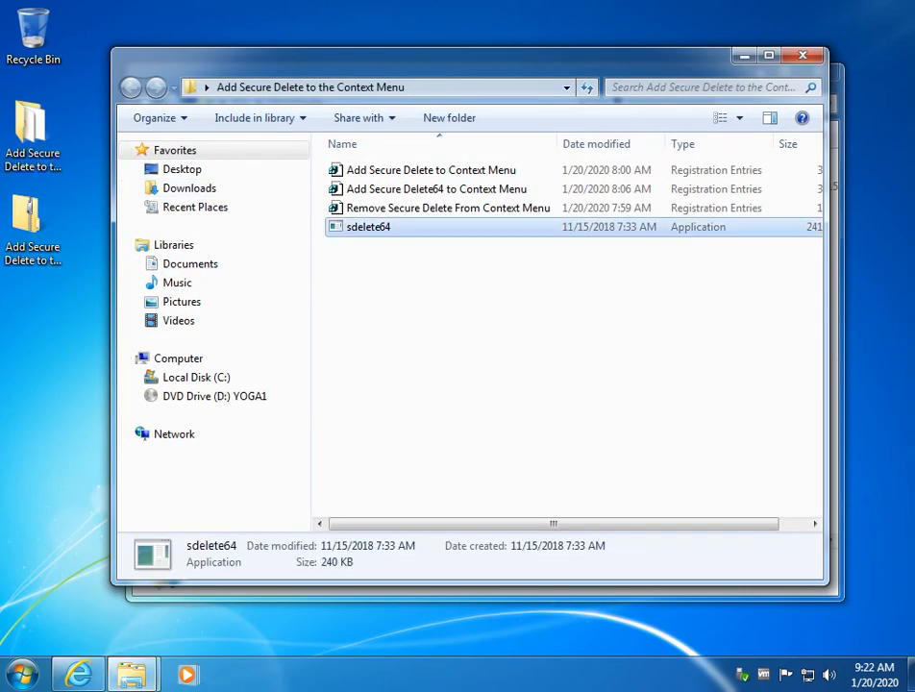
right_click(370, 226)
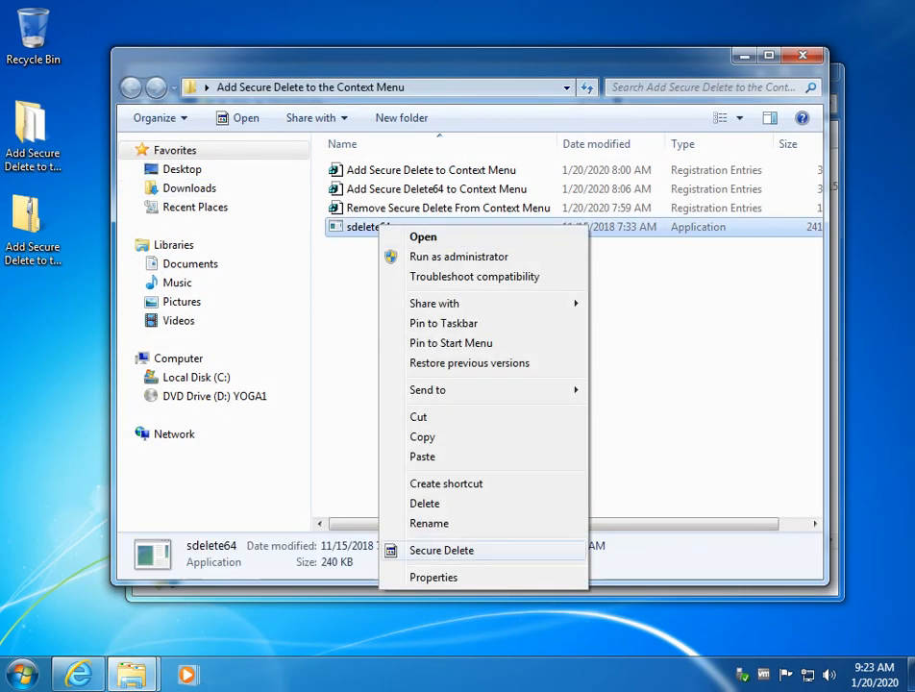
click(441, 550)
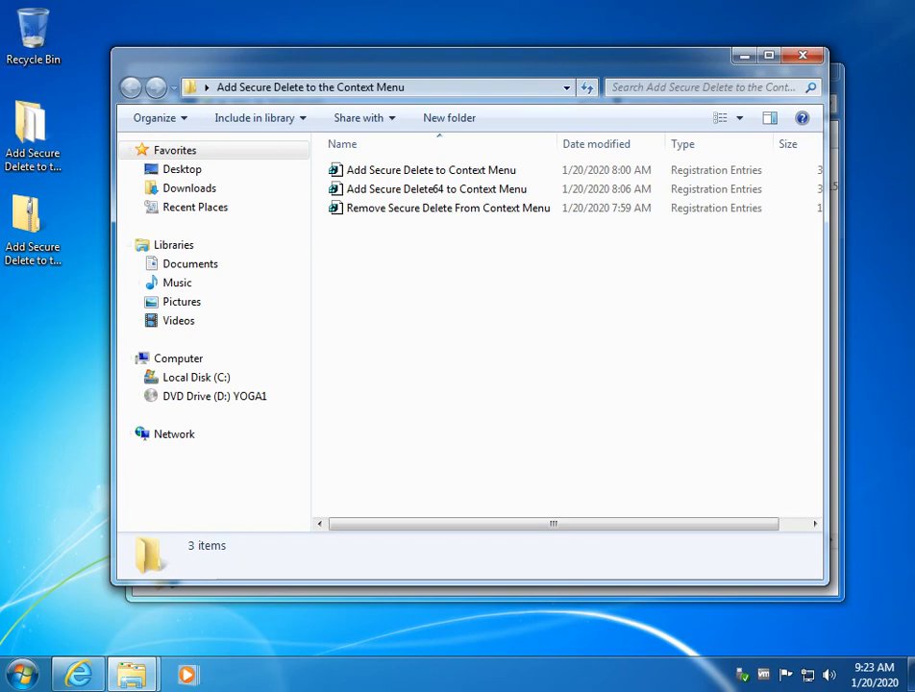
click(447, 208)
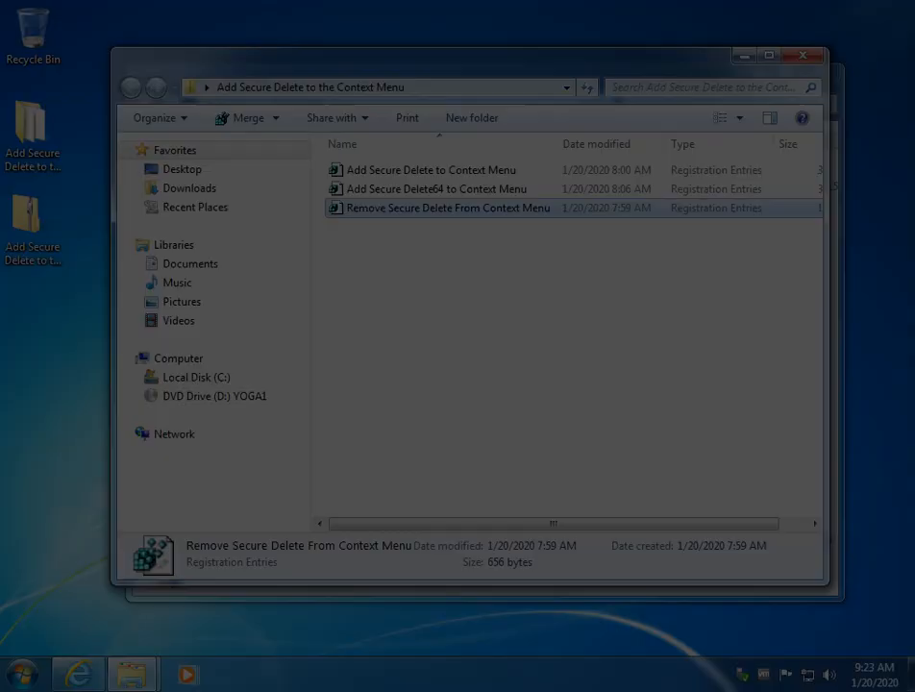
double_click(447, 207)
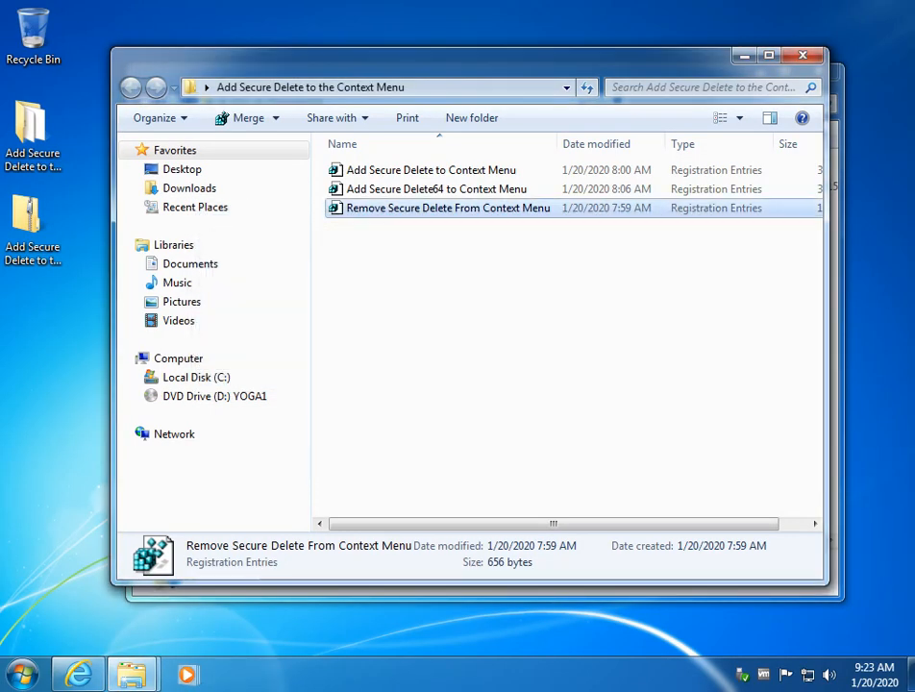
right_click(447, 208)
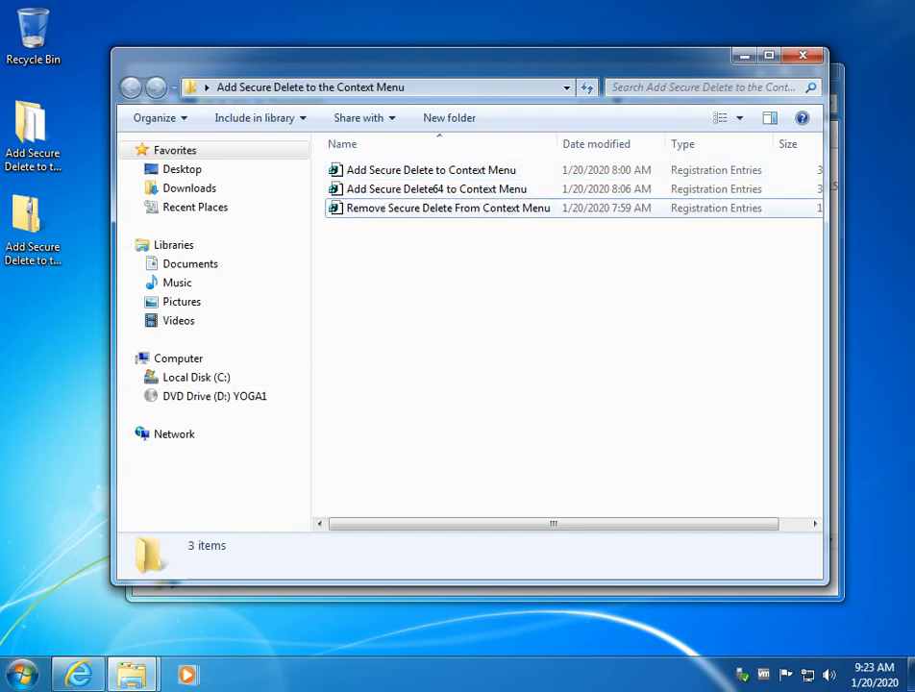
click(434, 188)
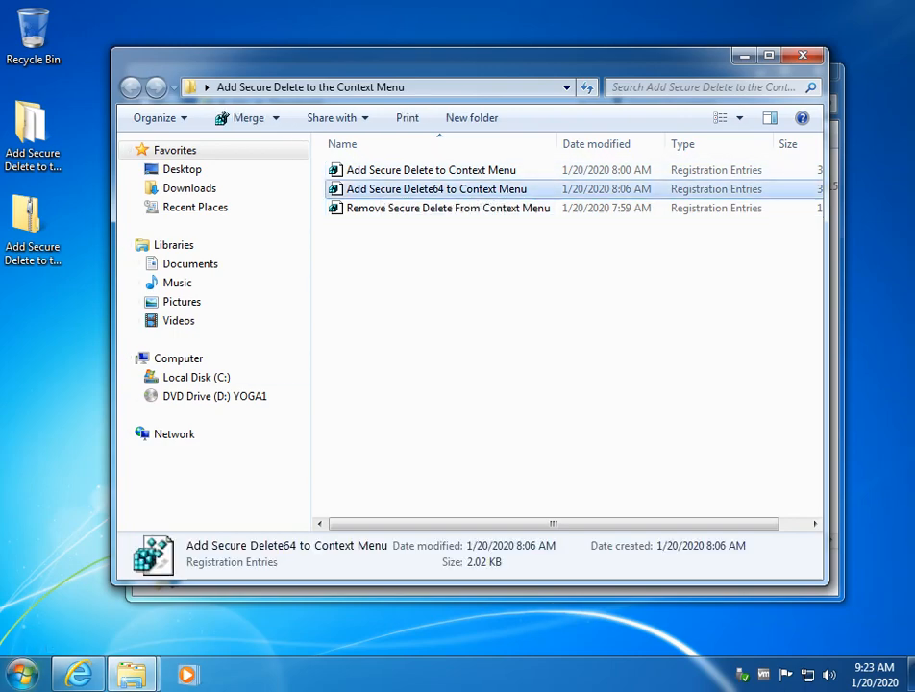
click(19, 673)
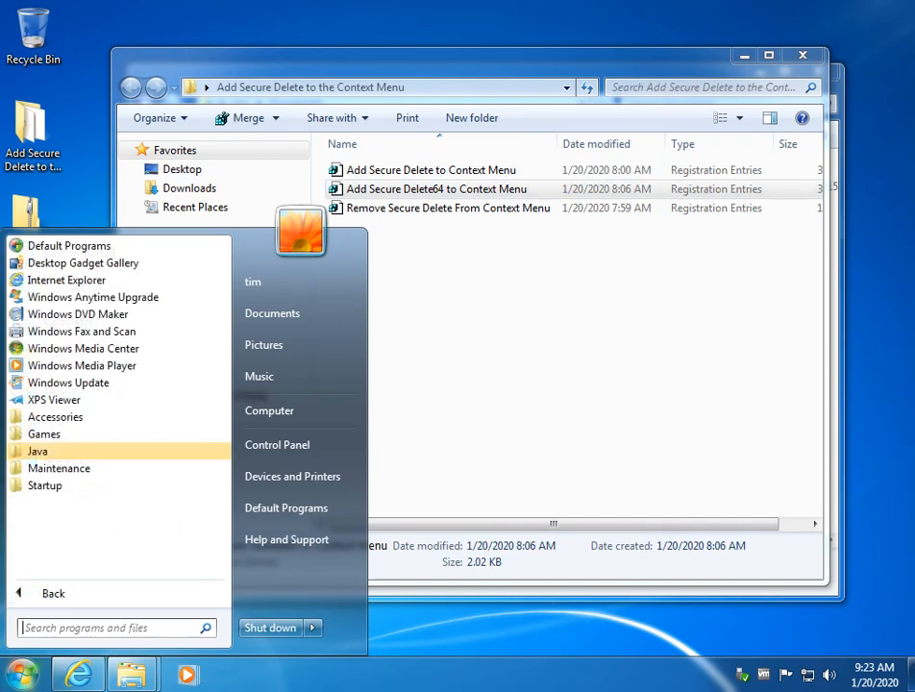
Expand the Start menu's Accessories group and scroll down toward Notepad.
click(56, 416)
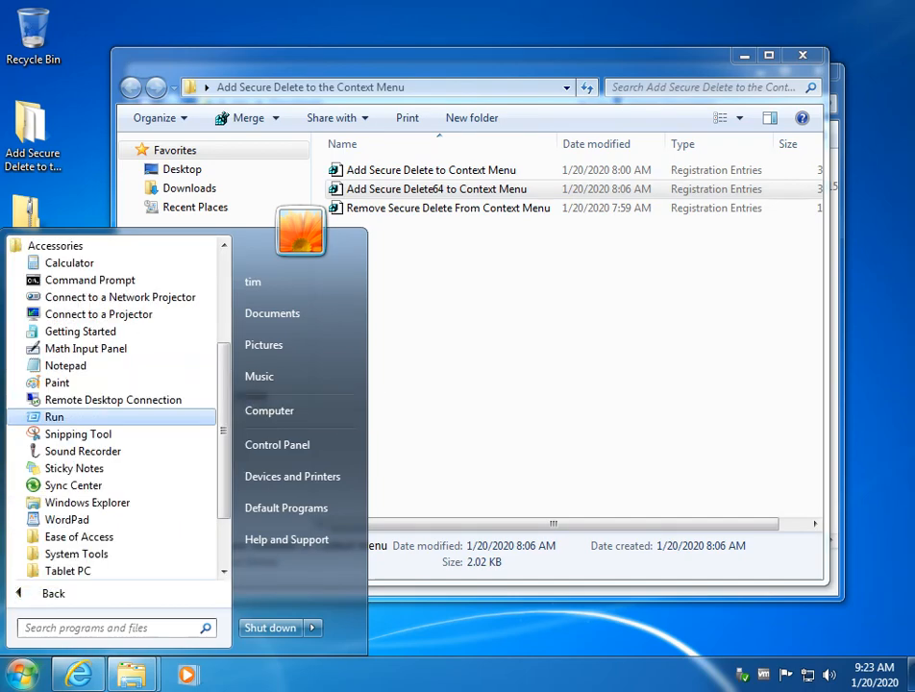
scroll(down, 3)
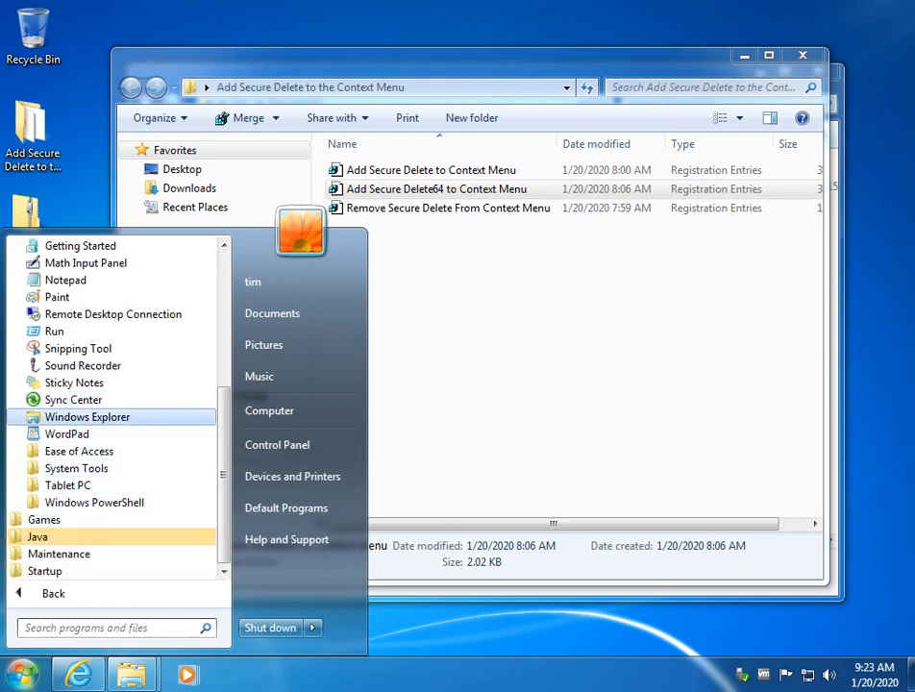
mouse_move(83, 365)
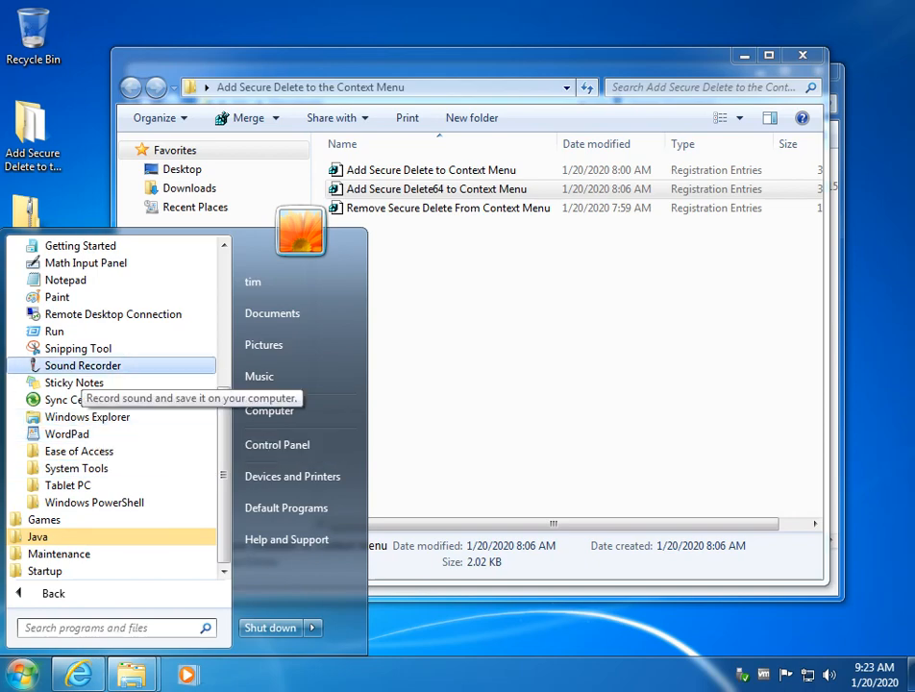
Launch Notepad and begin opening a file with All Files shown.
click(66, 279)
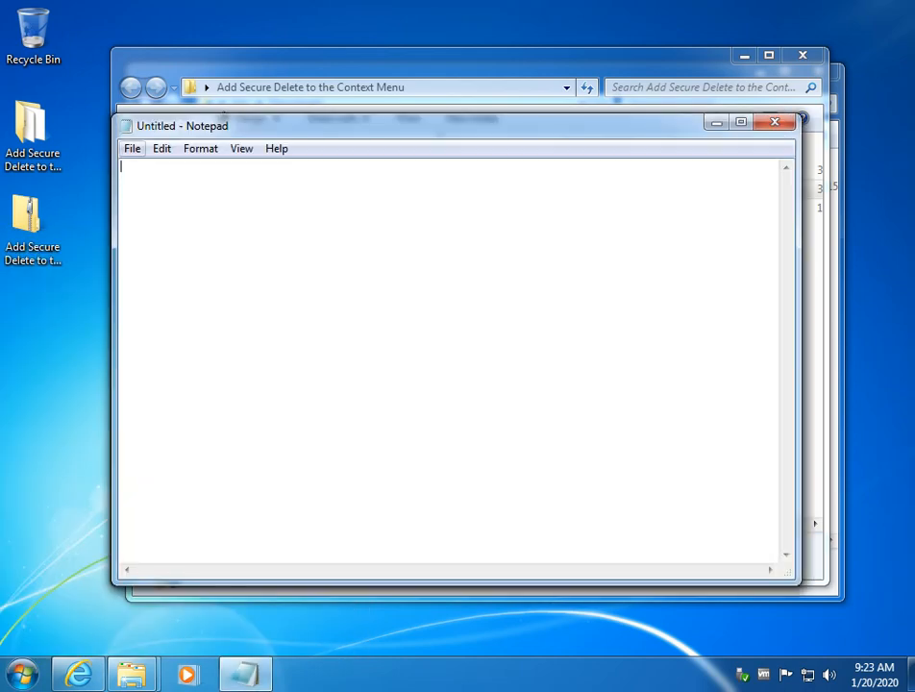
click(132, 148)
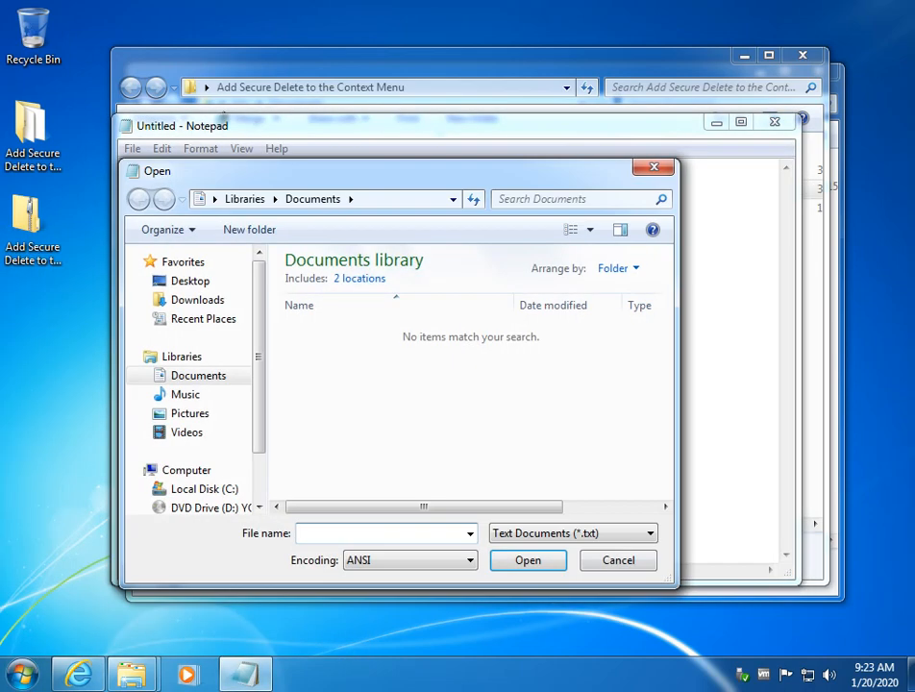
click(648, 532)
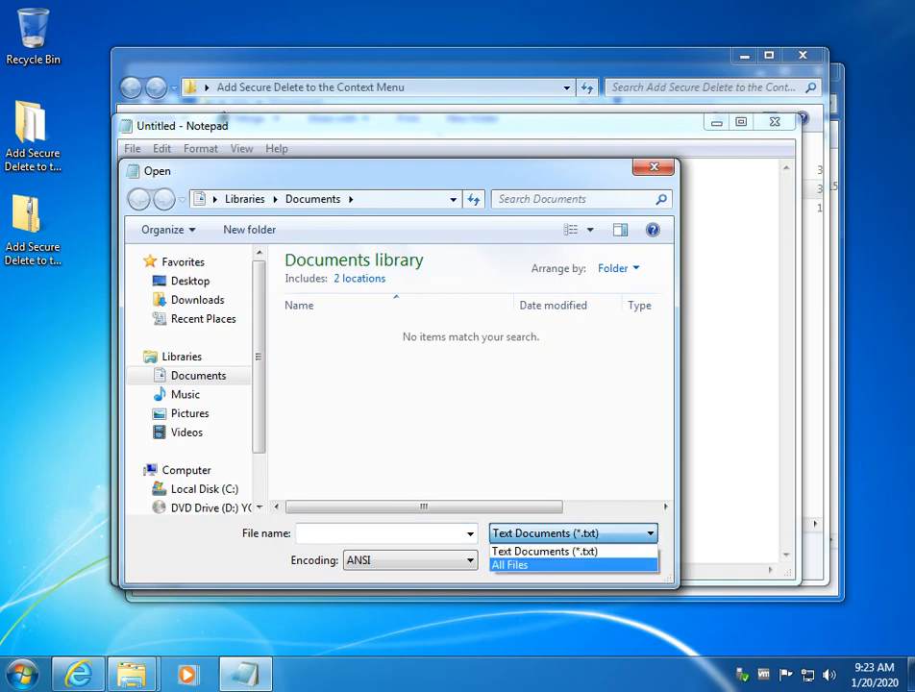
click(510, 565)
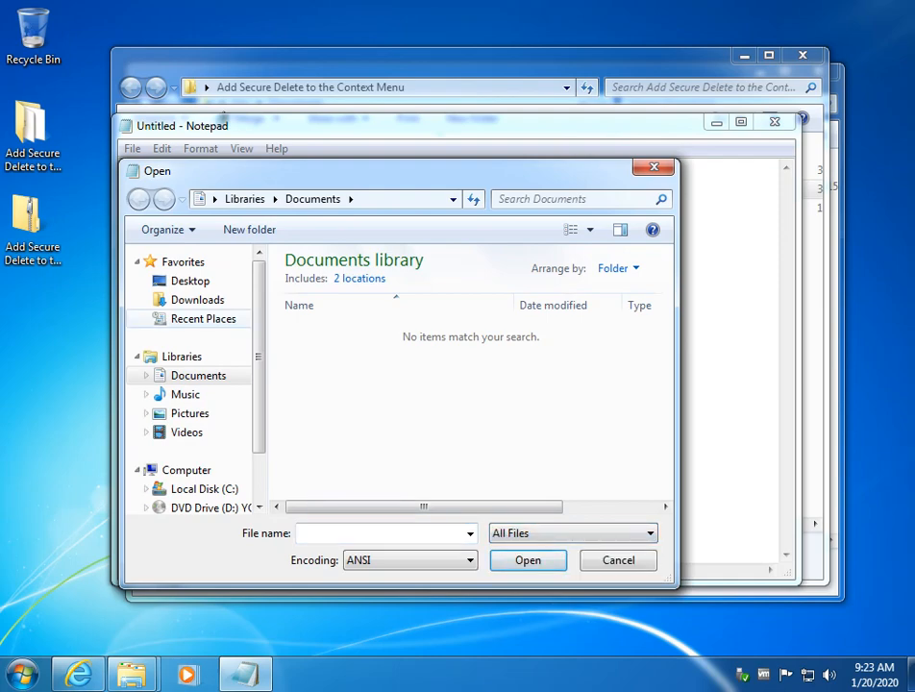
Browse to the Desktop's Add Secure Delete to the Context Menu folder.
click(197, 299)
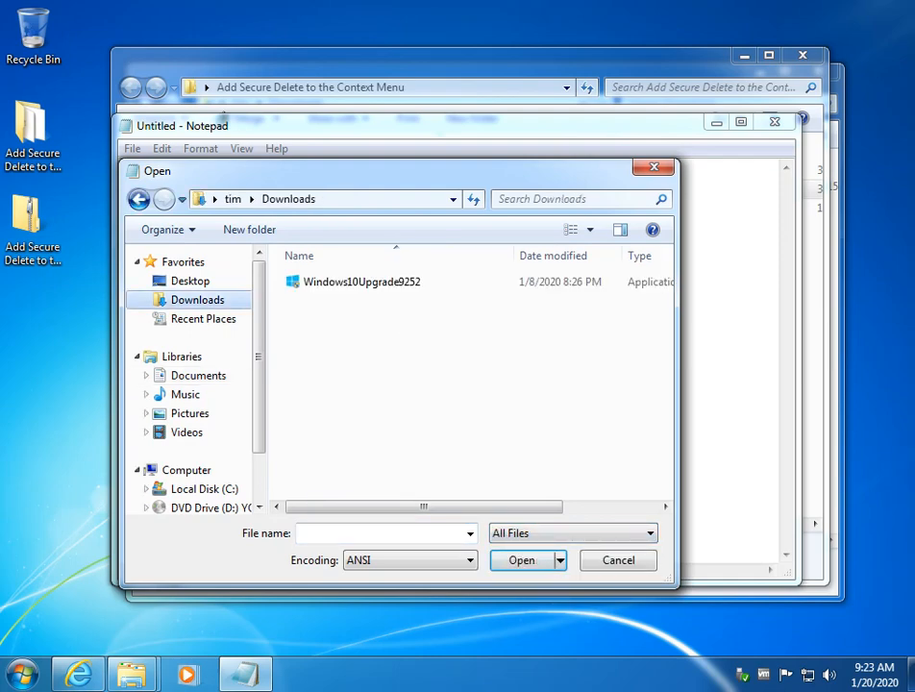
click(138, 198)
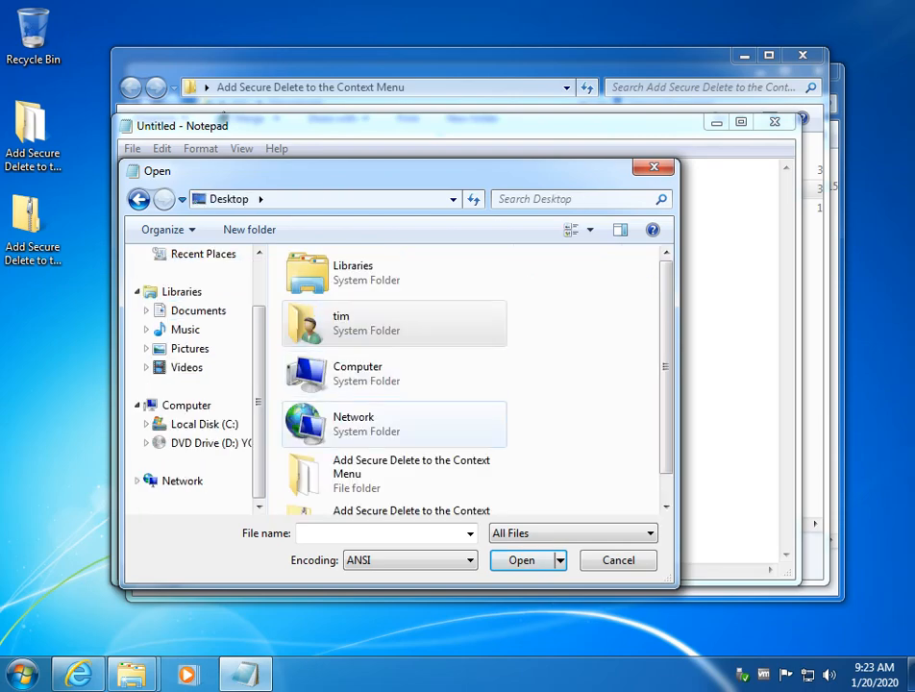
scroll(down, 3)
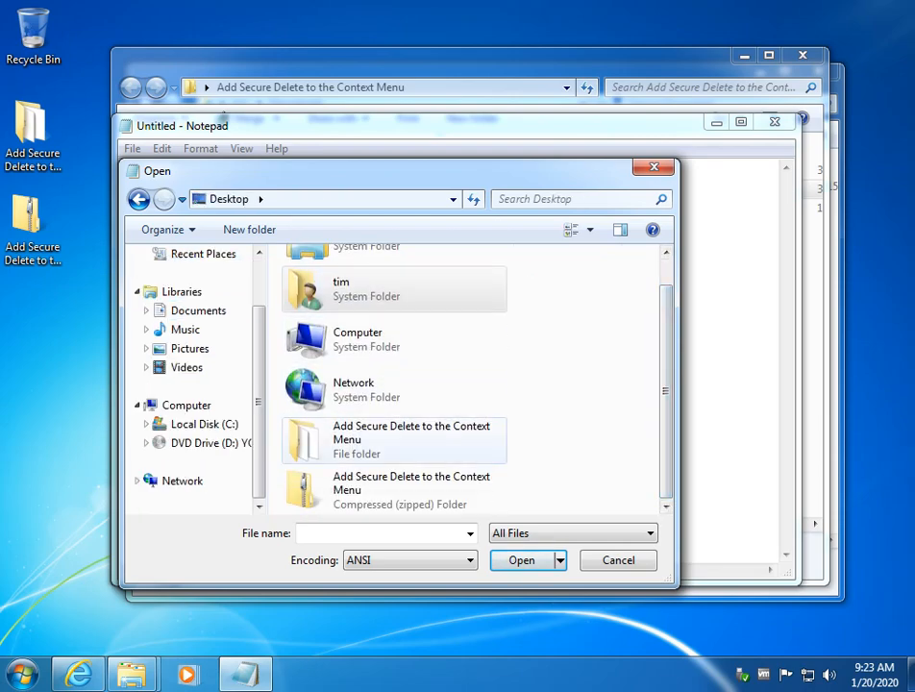
double_click(392, 441)
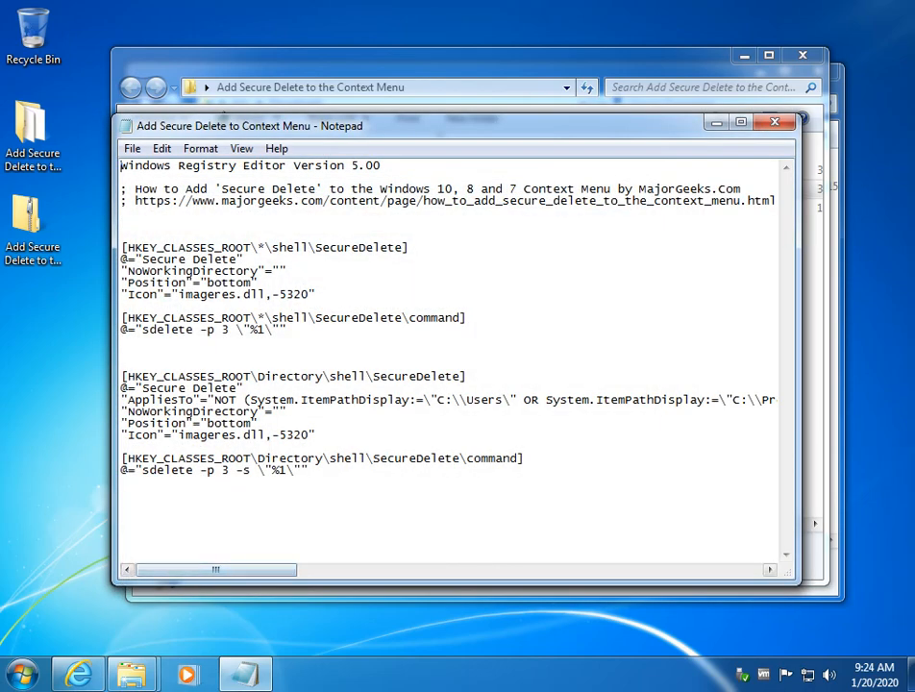
Change the sdelete pass count from 3 to 5 and close the registry file.
double_click(223, 329)
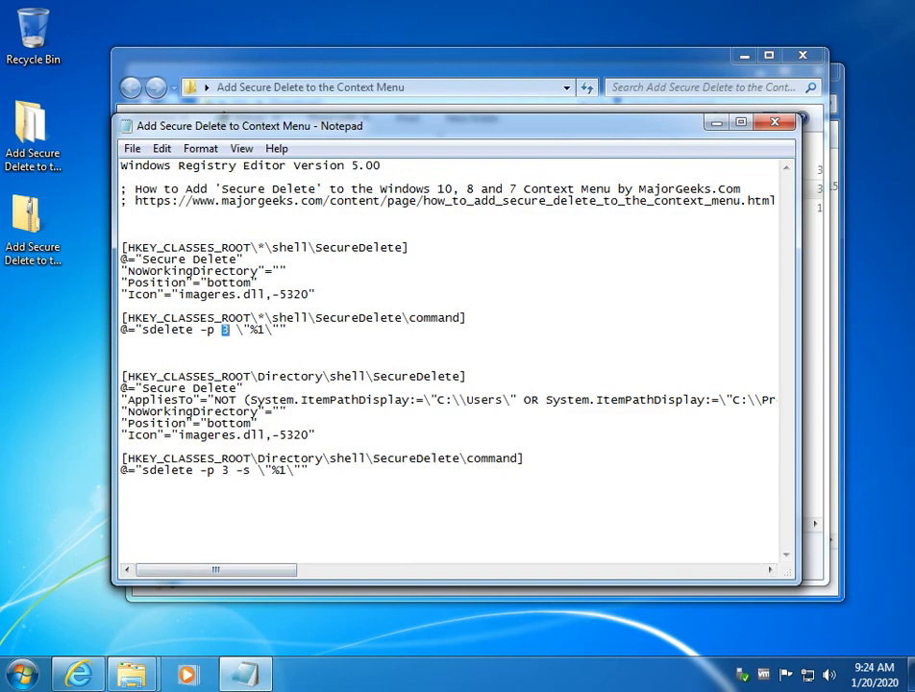
text(5)
click(215, 470)
text(5)
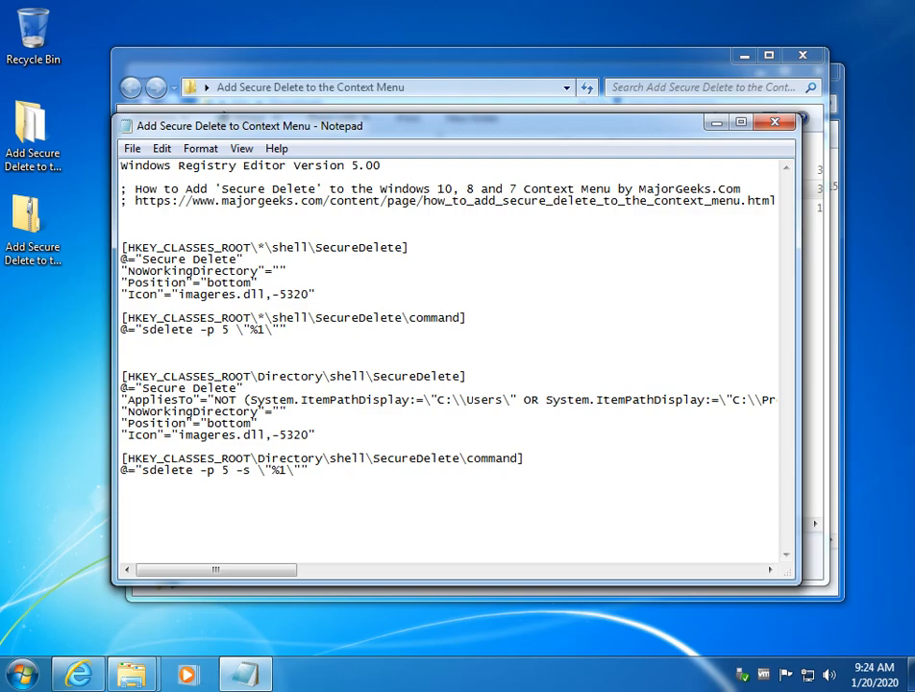
click(775, 121)
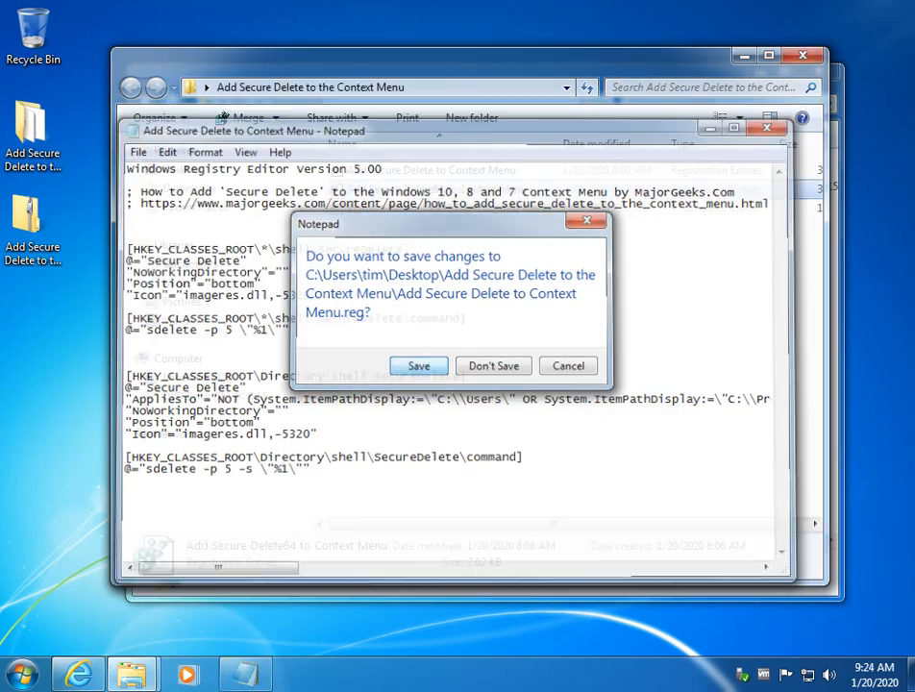
Choose Save in the 'Do you want to save changes' prompt.
click(494, 365)
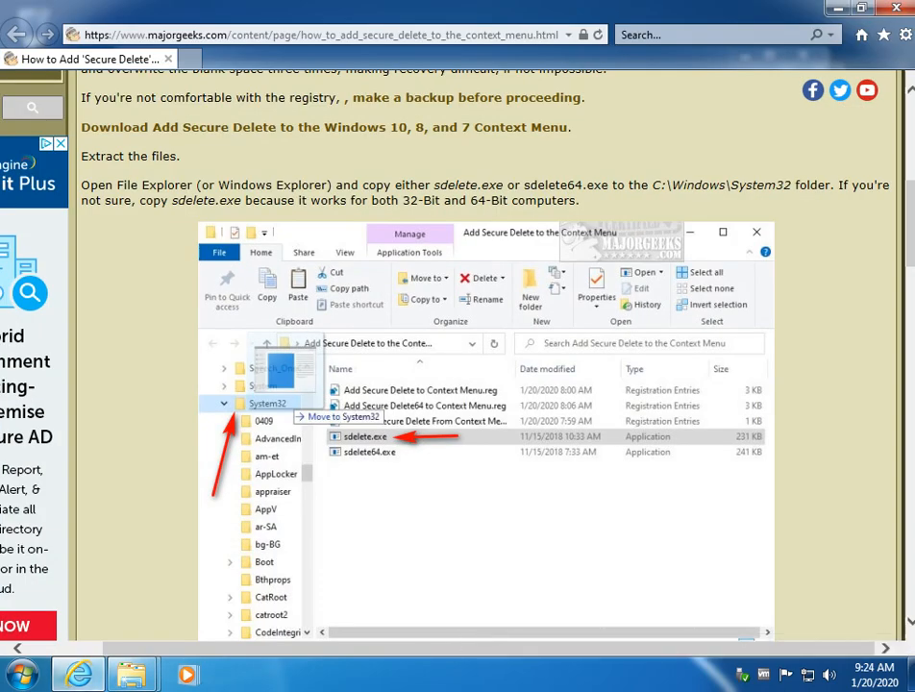
scroll(down, 3)
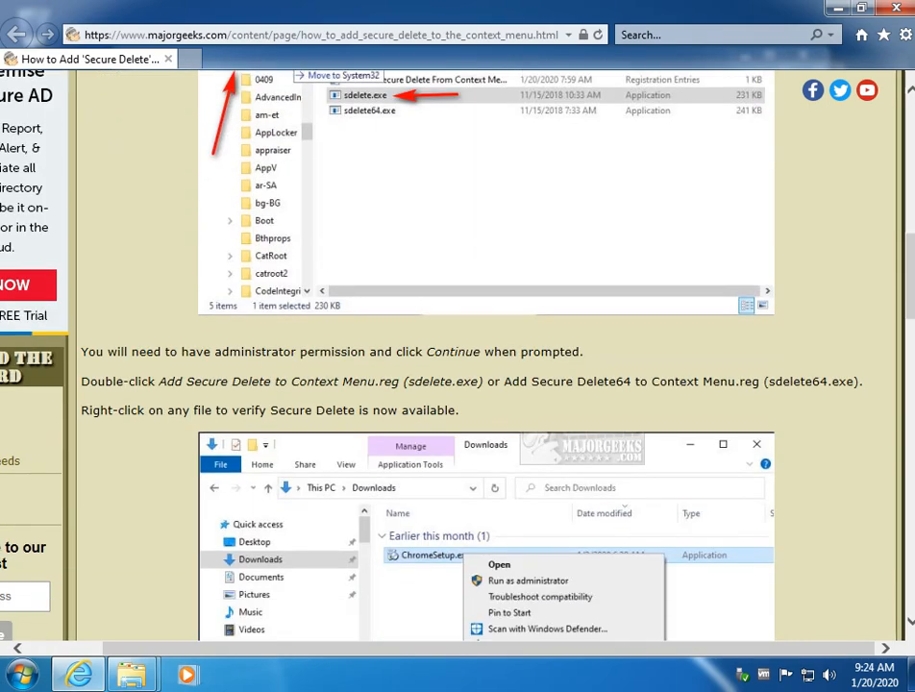
scroll(down, 3)
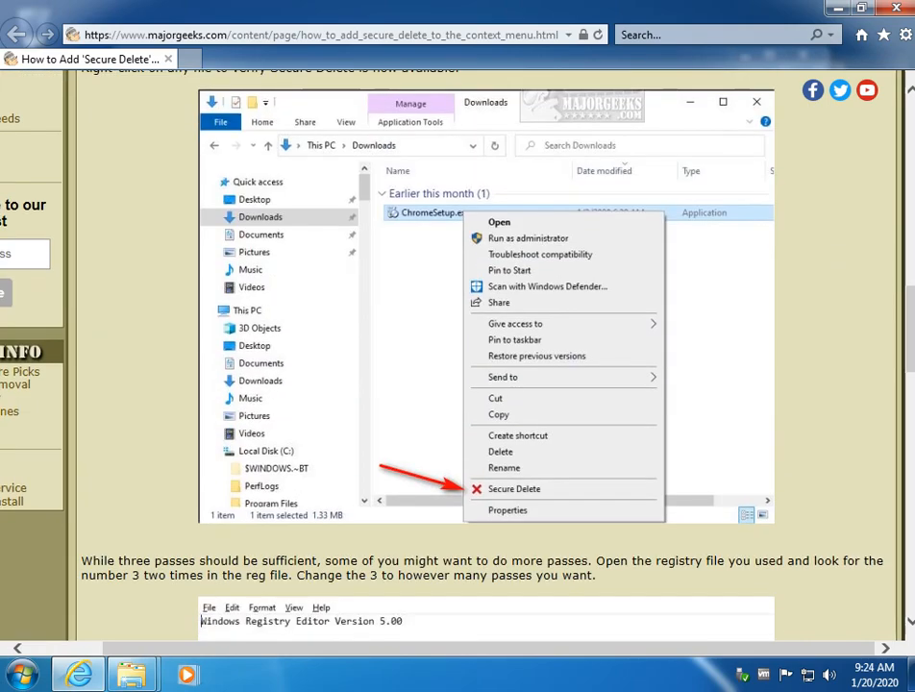
scroll(down, 3)
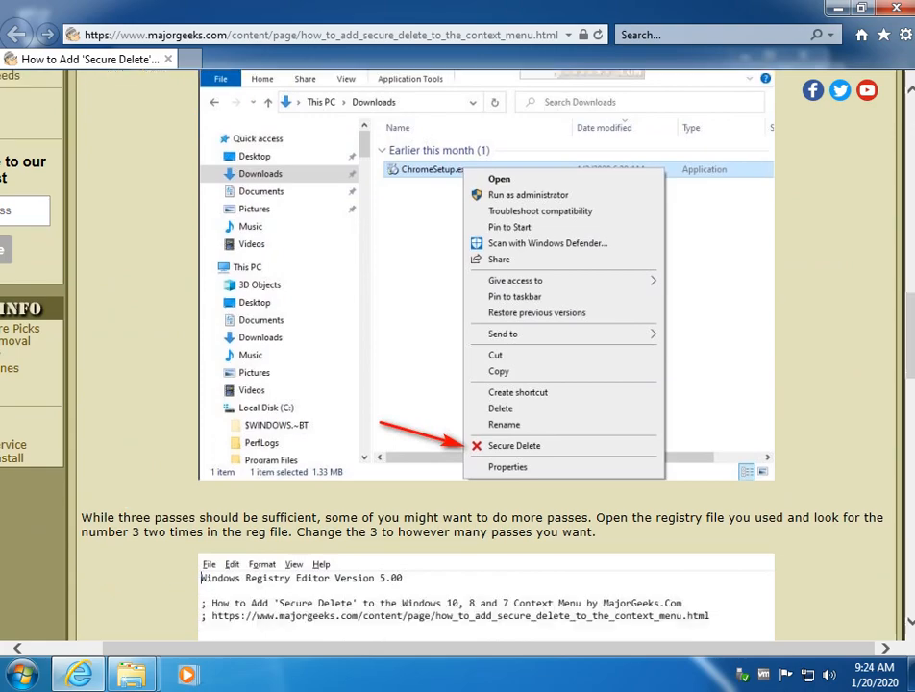
scroll(down, 3)
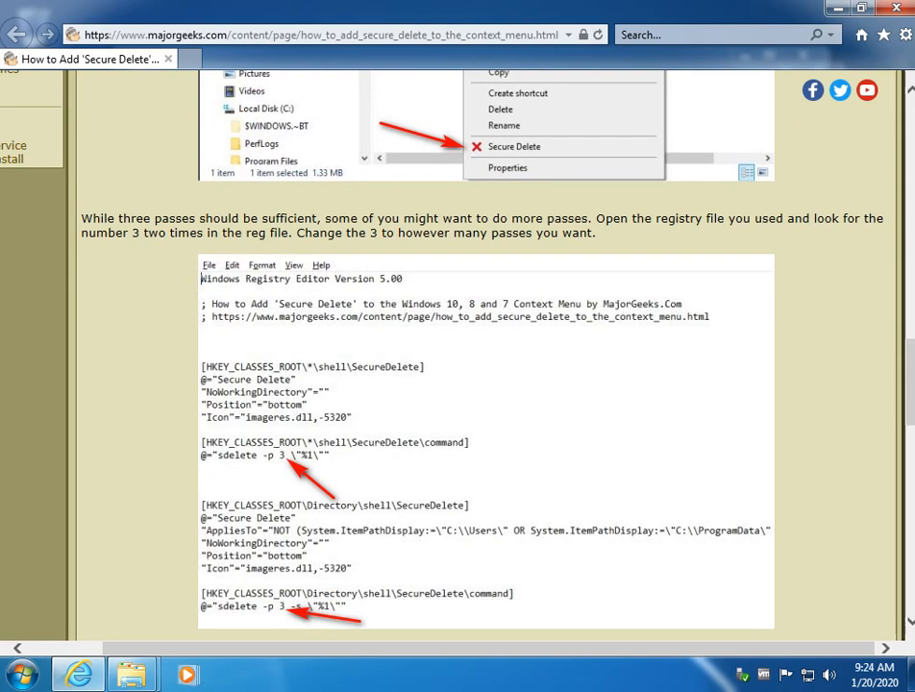
scroll(down, 3)
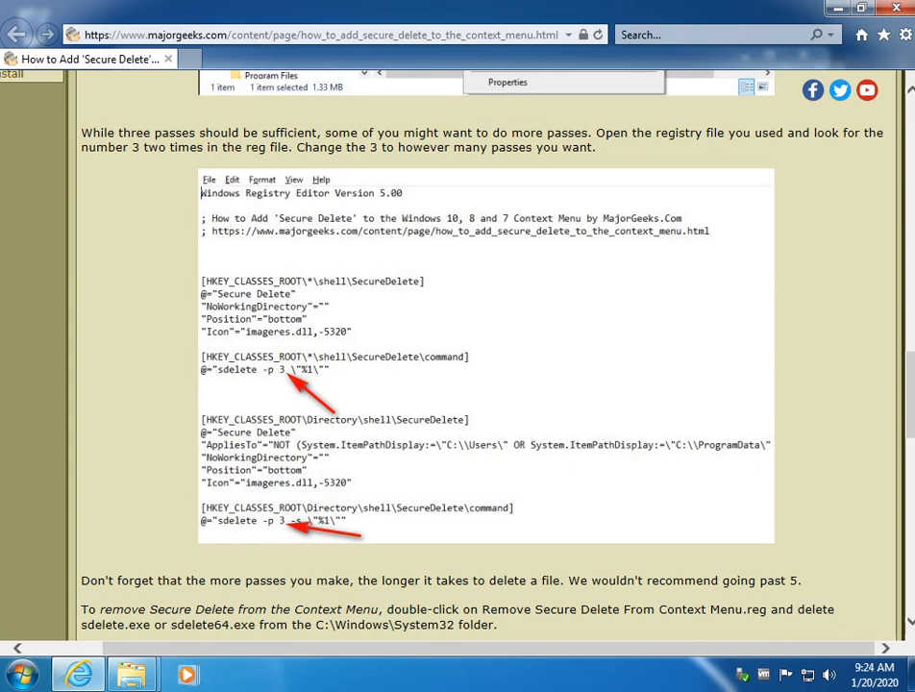
scroll(down, 3)
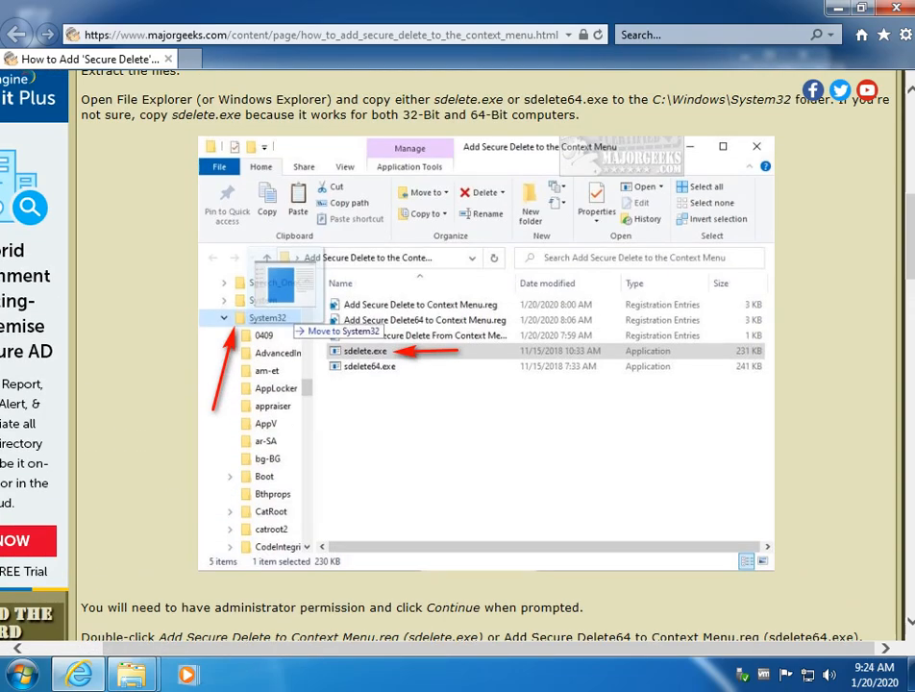
scroll(up, 3)
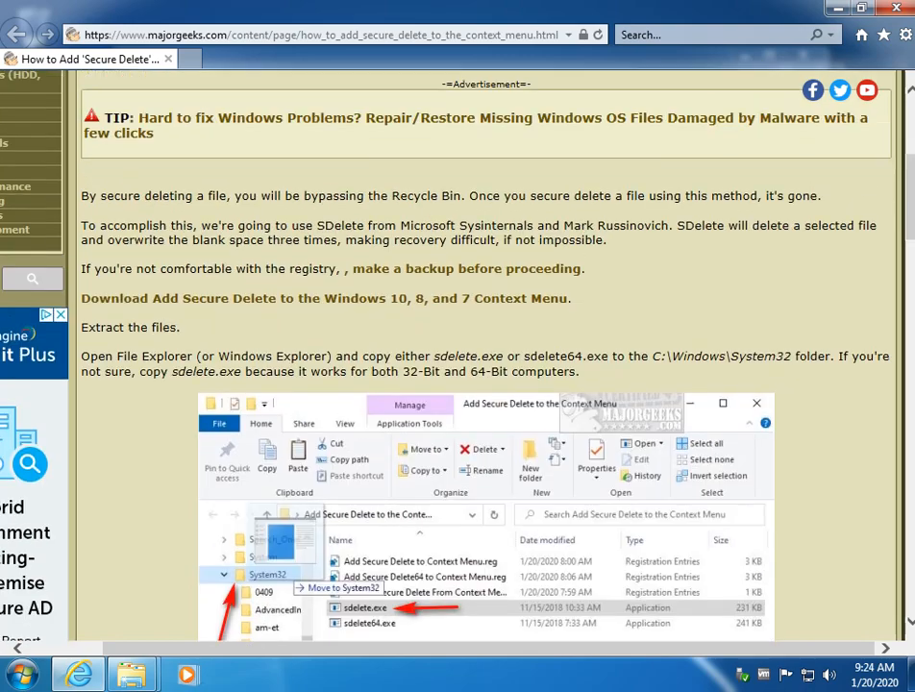
scroll(up, 3)
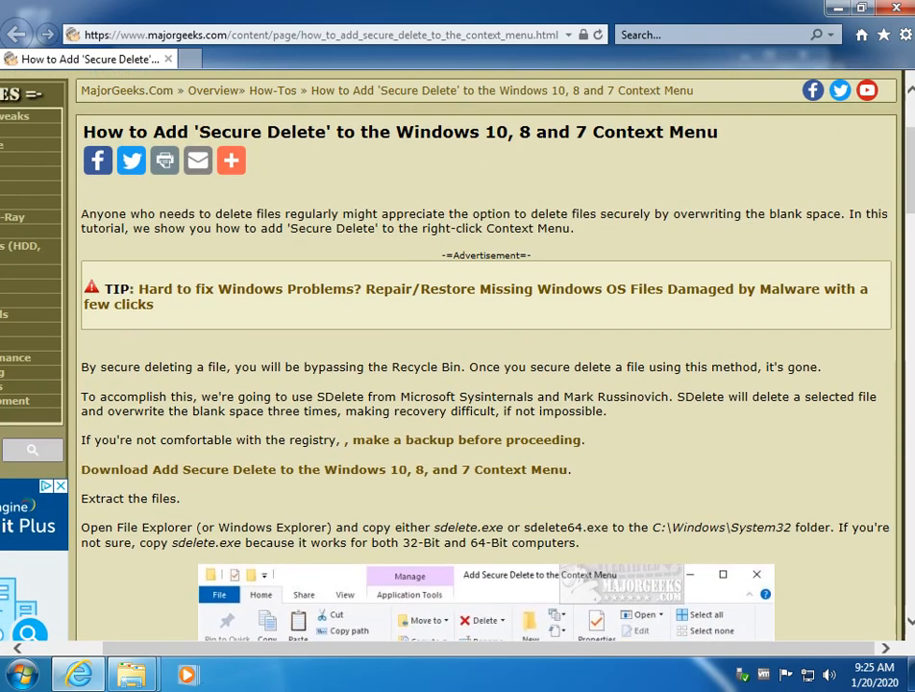
mouse_move(463, 439)
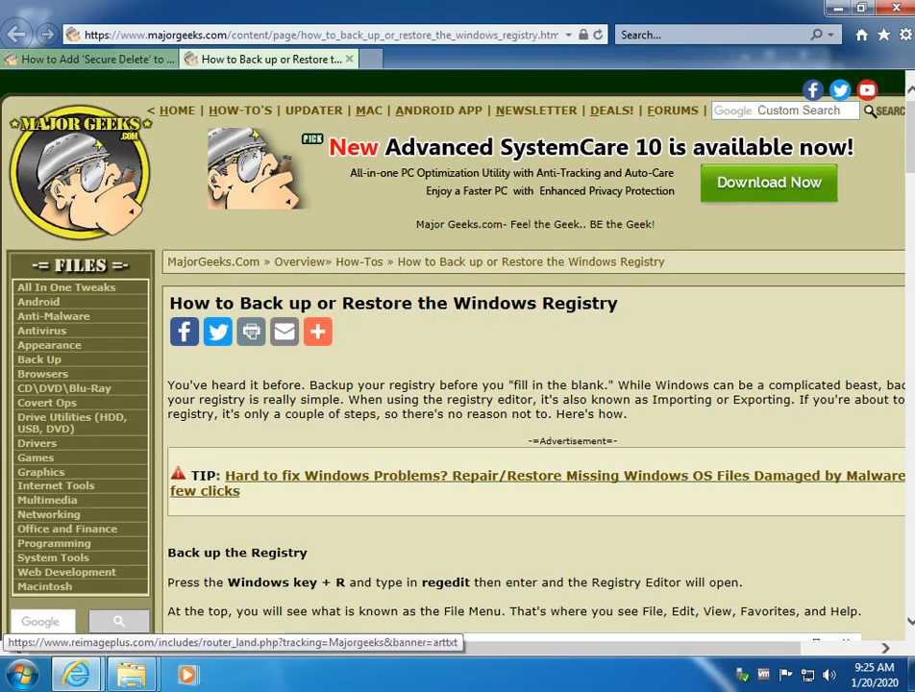
Scroll the guide and open the registry backup guide in a second tab.
scroll(down, 3)
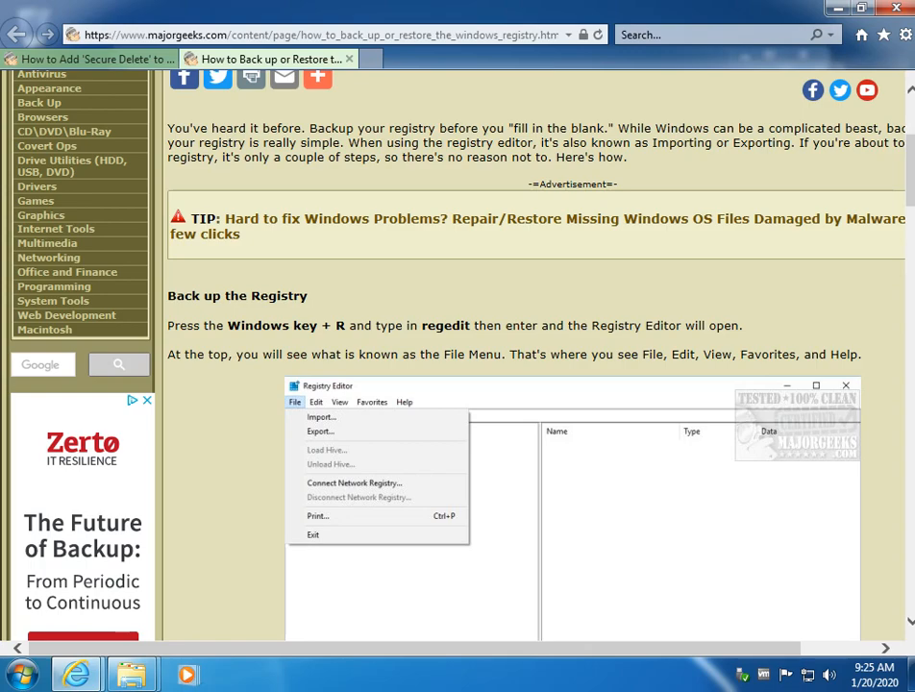
click(86, 59)
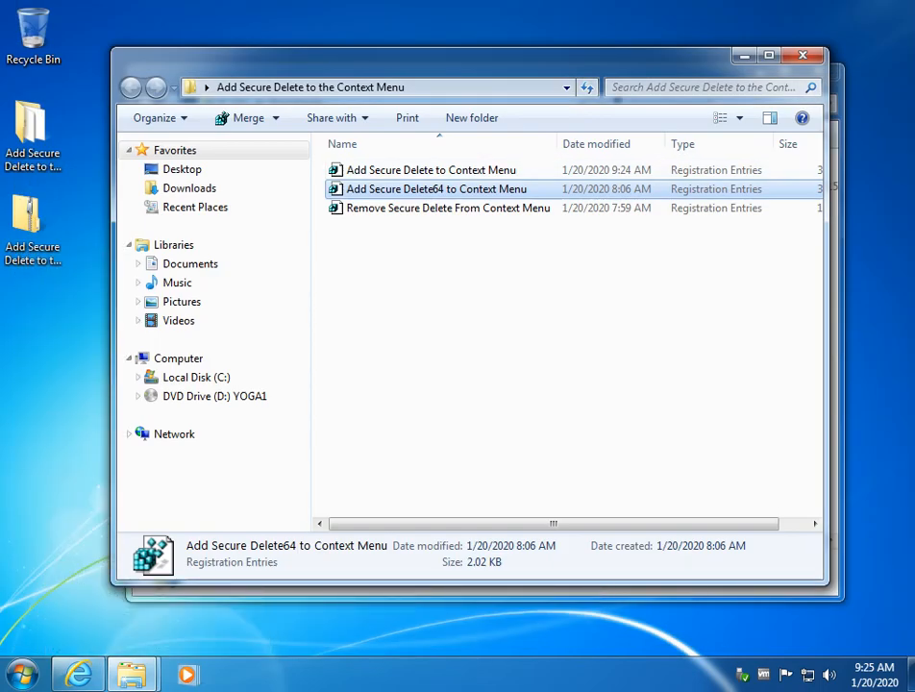
Close the Explorer folder window so only the desktop with the Secure Delete folder and zip shows.
click(802, 55)
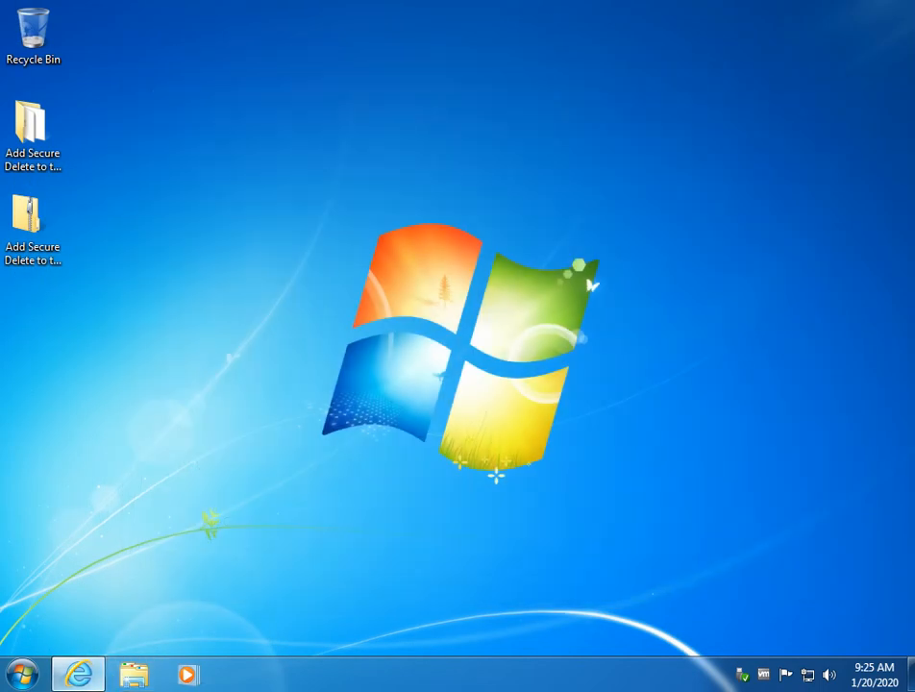